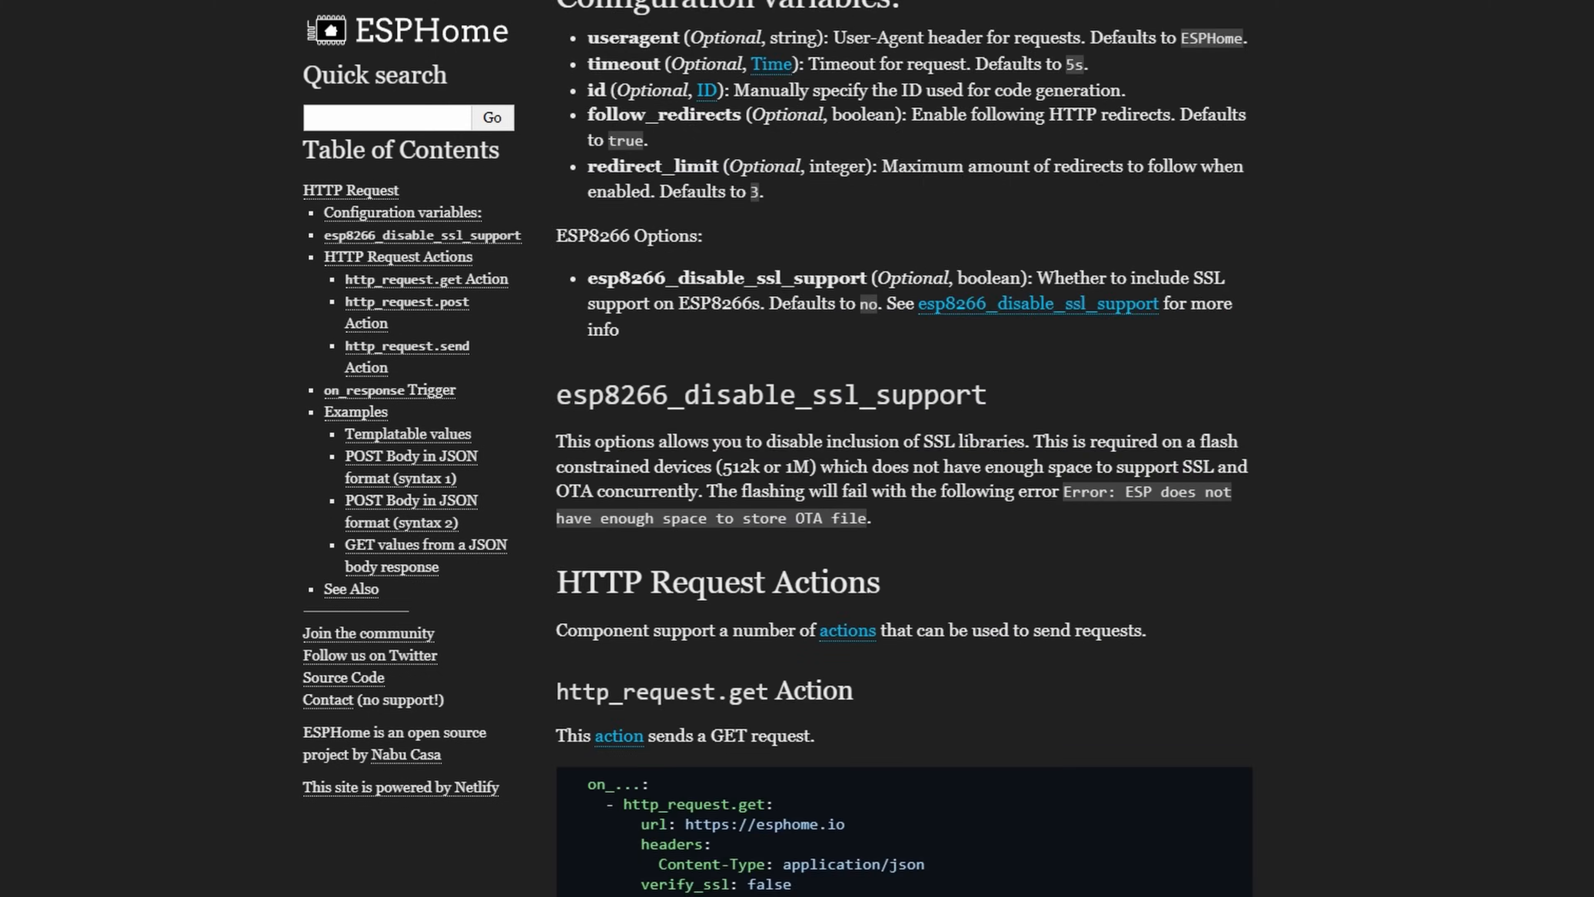
- Scroll through the Platforms and Core Components tables on the components index page
scroll("down", 3)
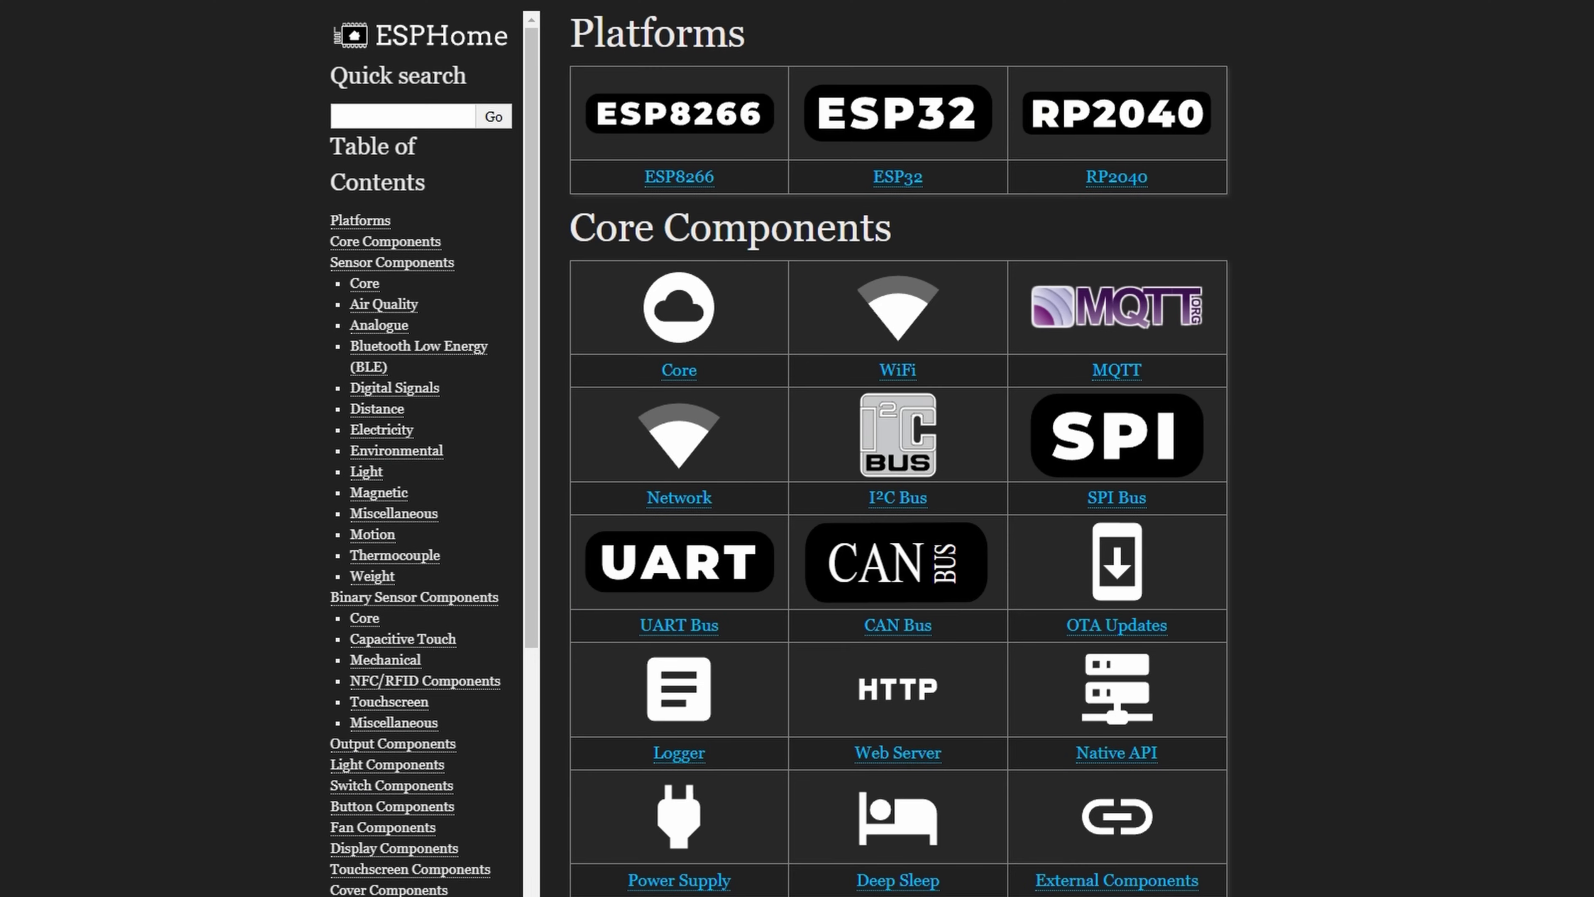
scroll("down", 3)
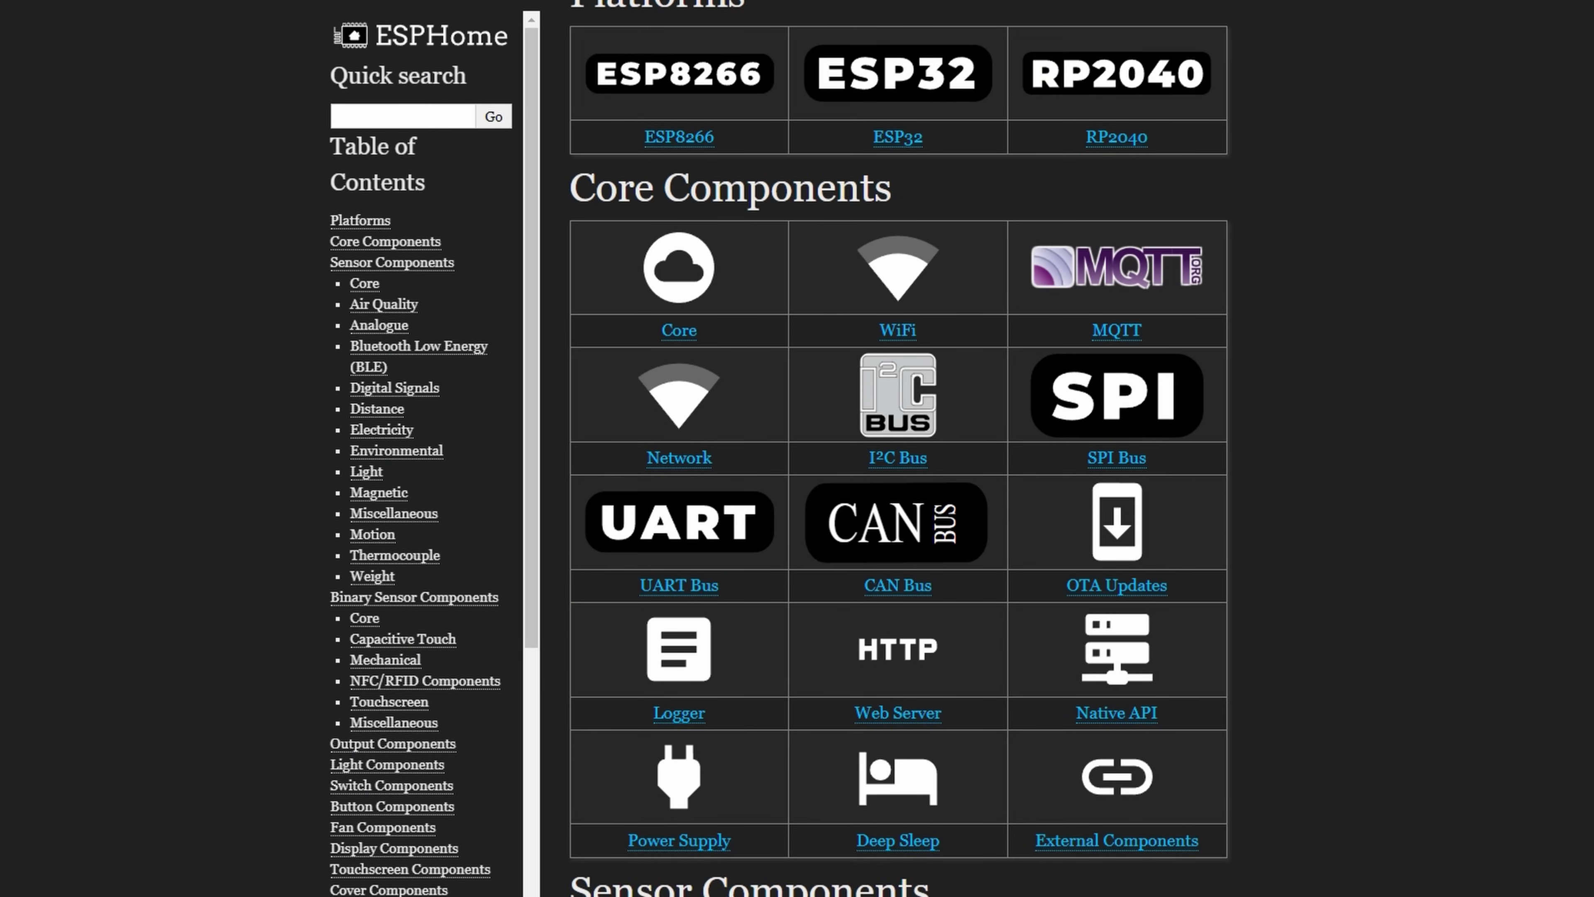
scroll("down", 3)
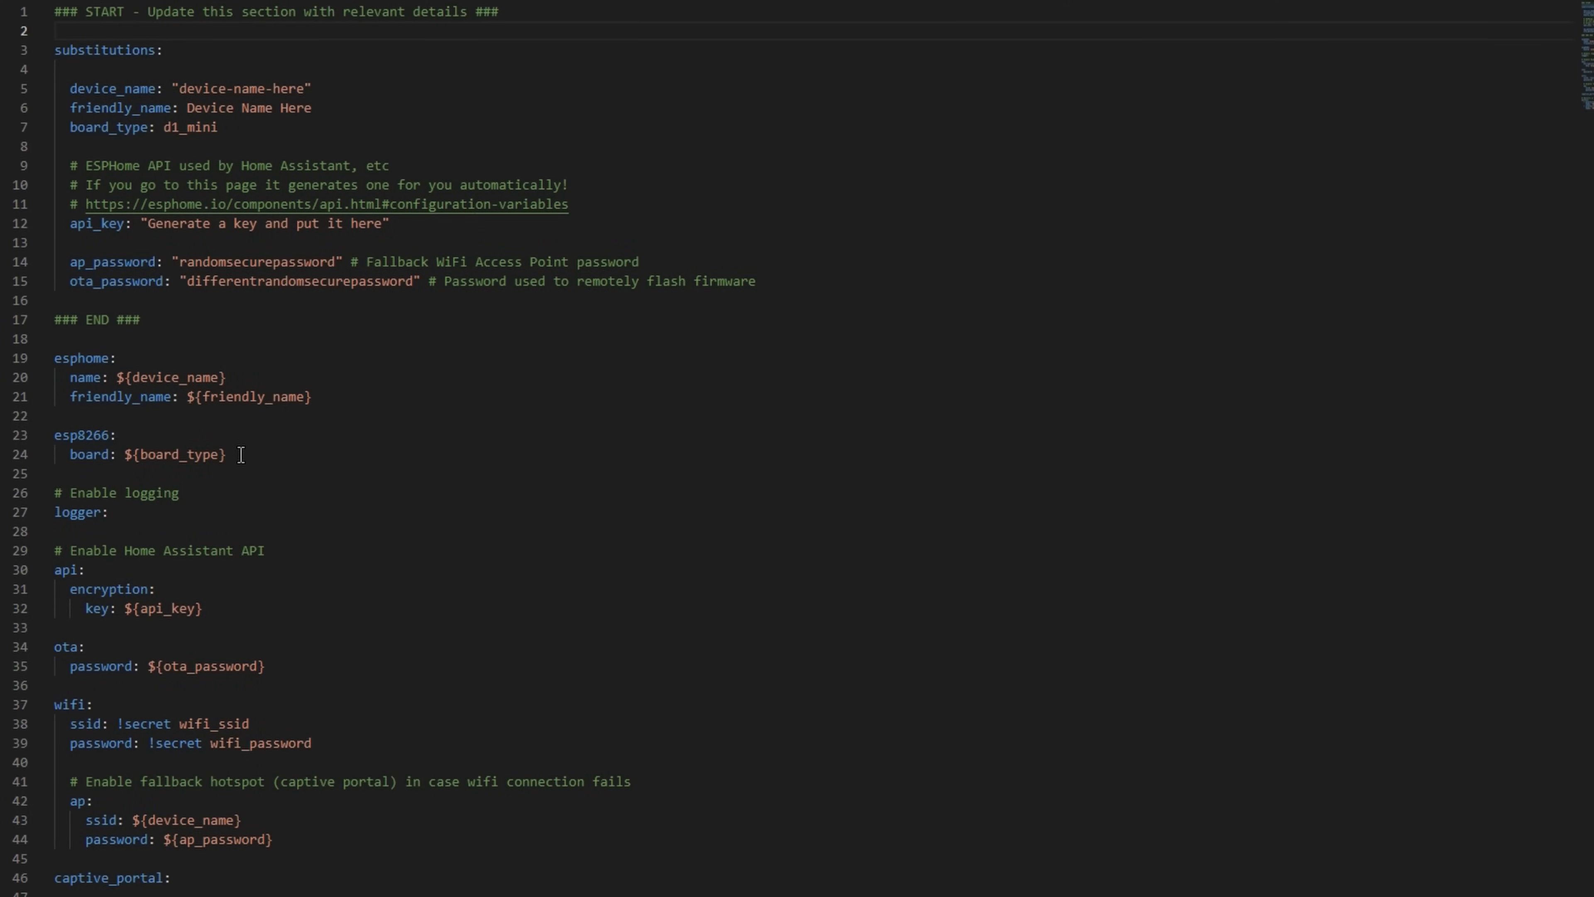
- Select the ESP8266 template text in VS Code for copying into test-sensor-esp8266.yaml
left_click_drag(56, 435, 225, 454)
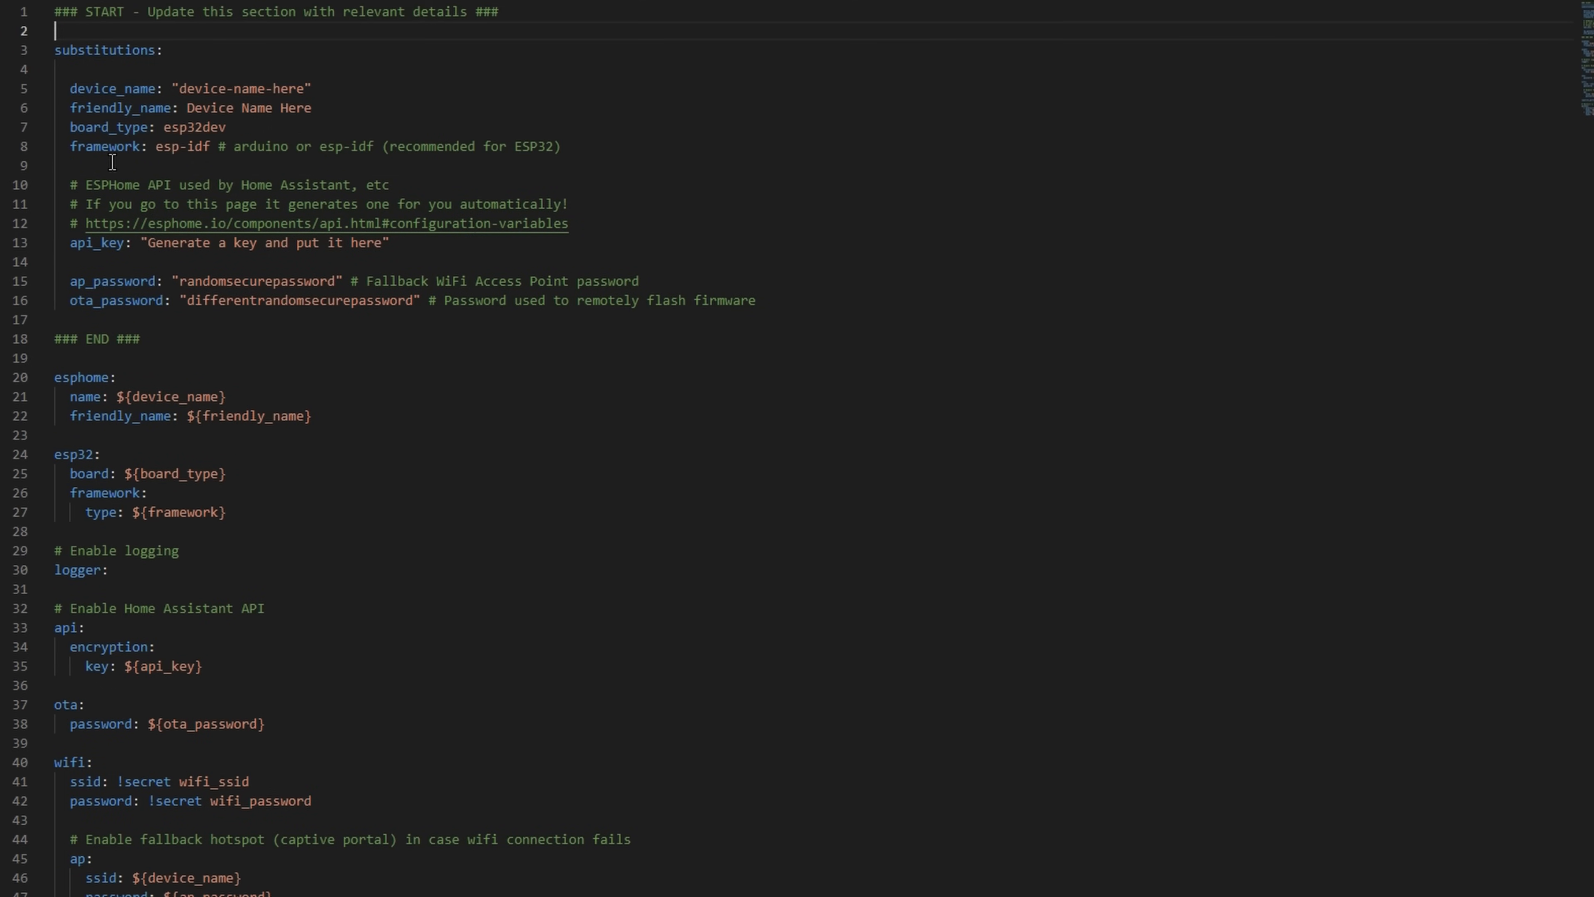
triple_click(305, 145)
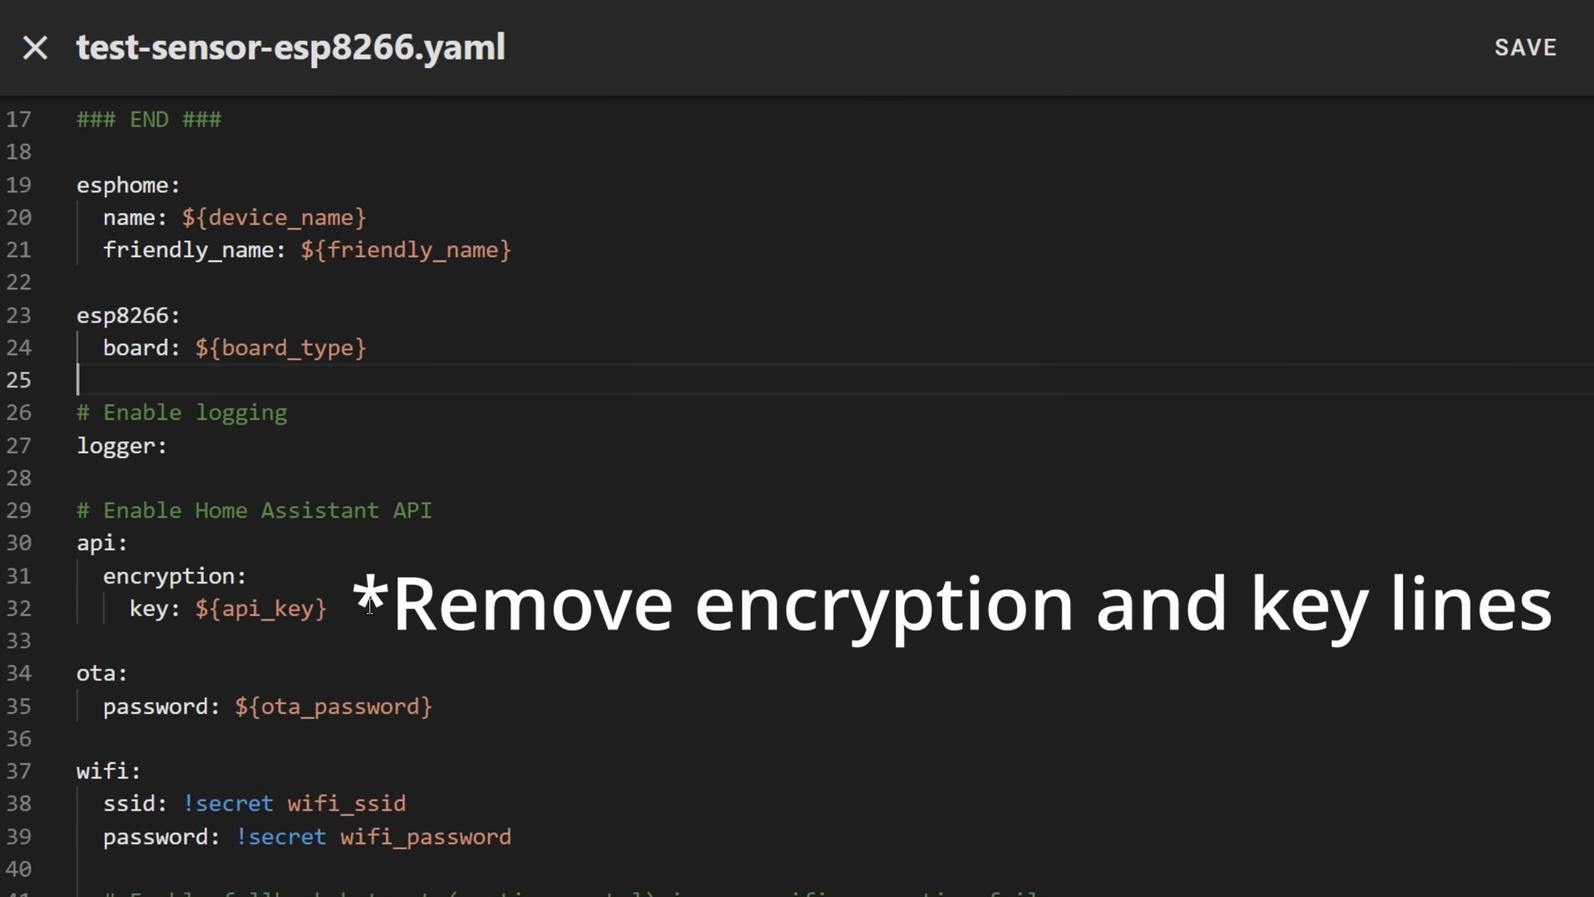
- Select the encryption: and key: lines under api: for removal
left_click_drag(129, 542, 330, 609)
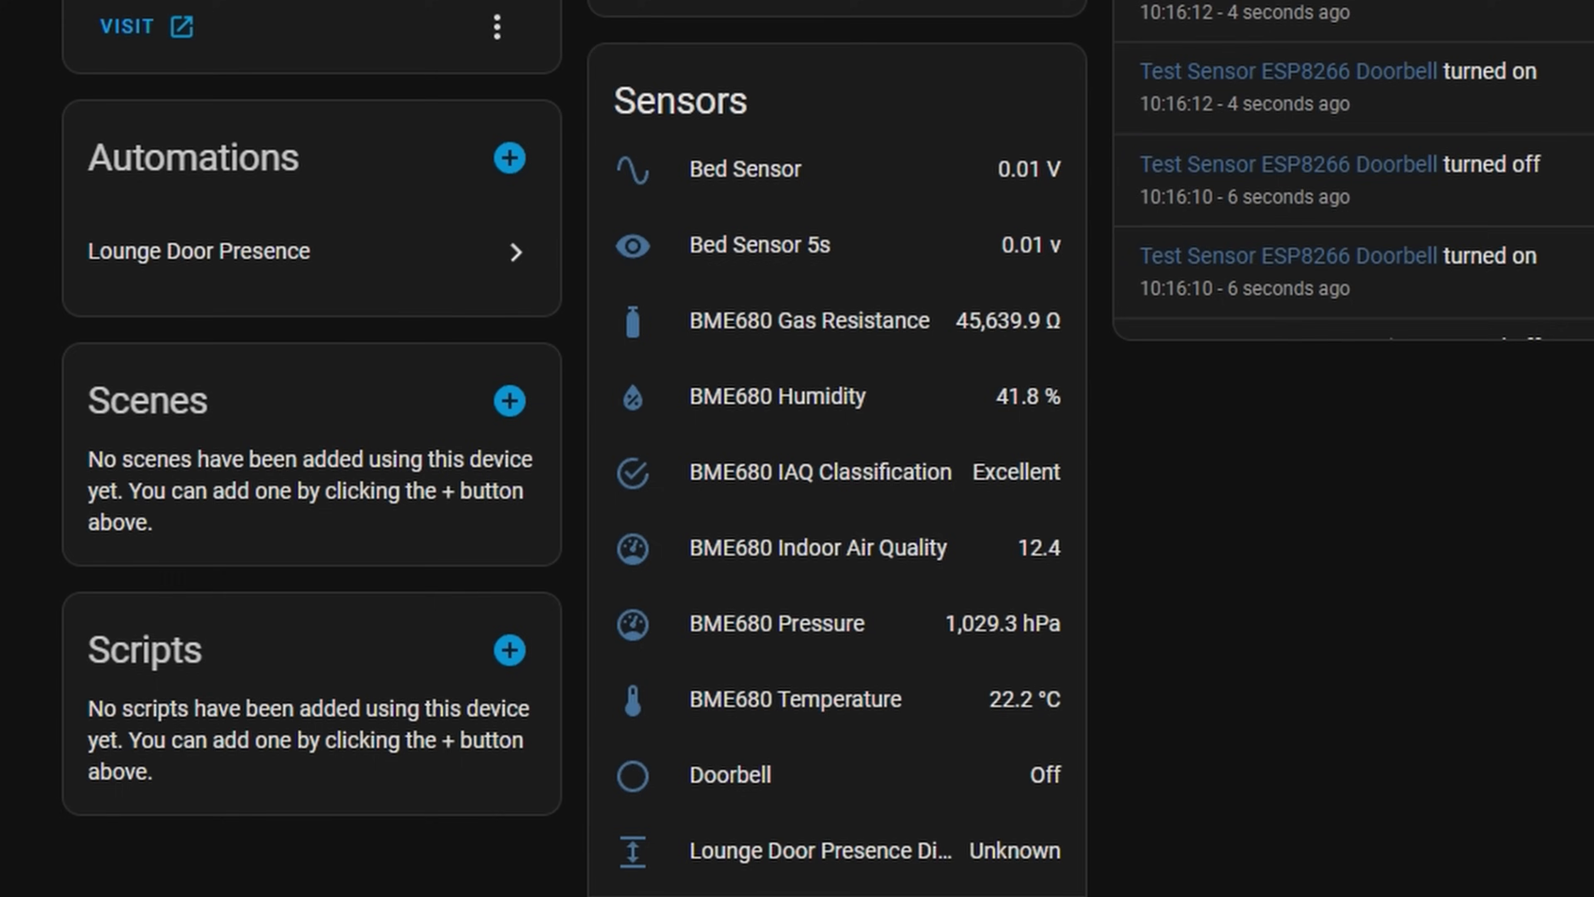
- Scroll the Test Sensor ESP8266 device page to its Sensors card and logbook
scroll("down", 3)
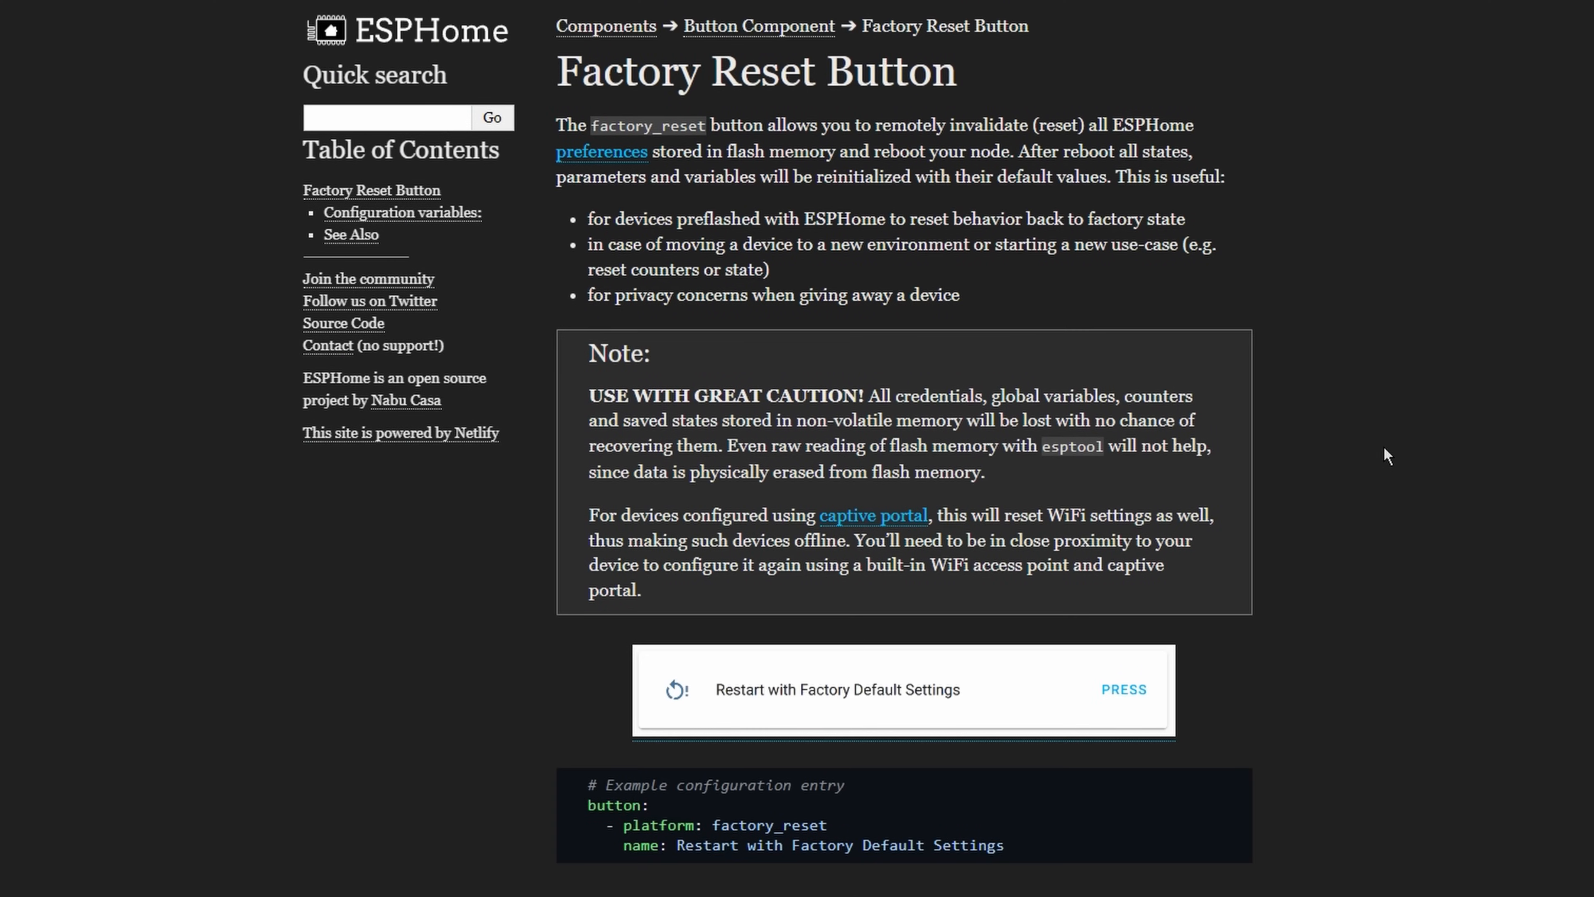
- Scroll down the Factory Reset Button documentation to its example configuration
scroll("down", 3)
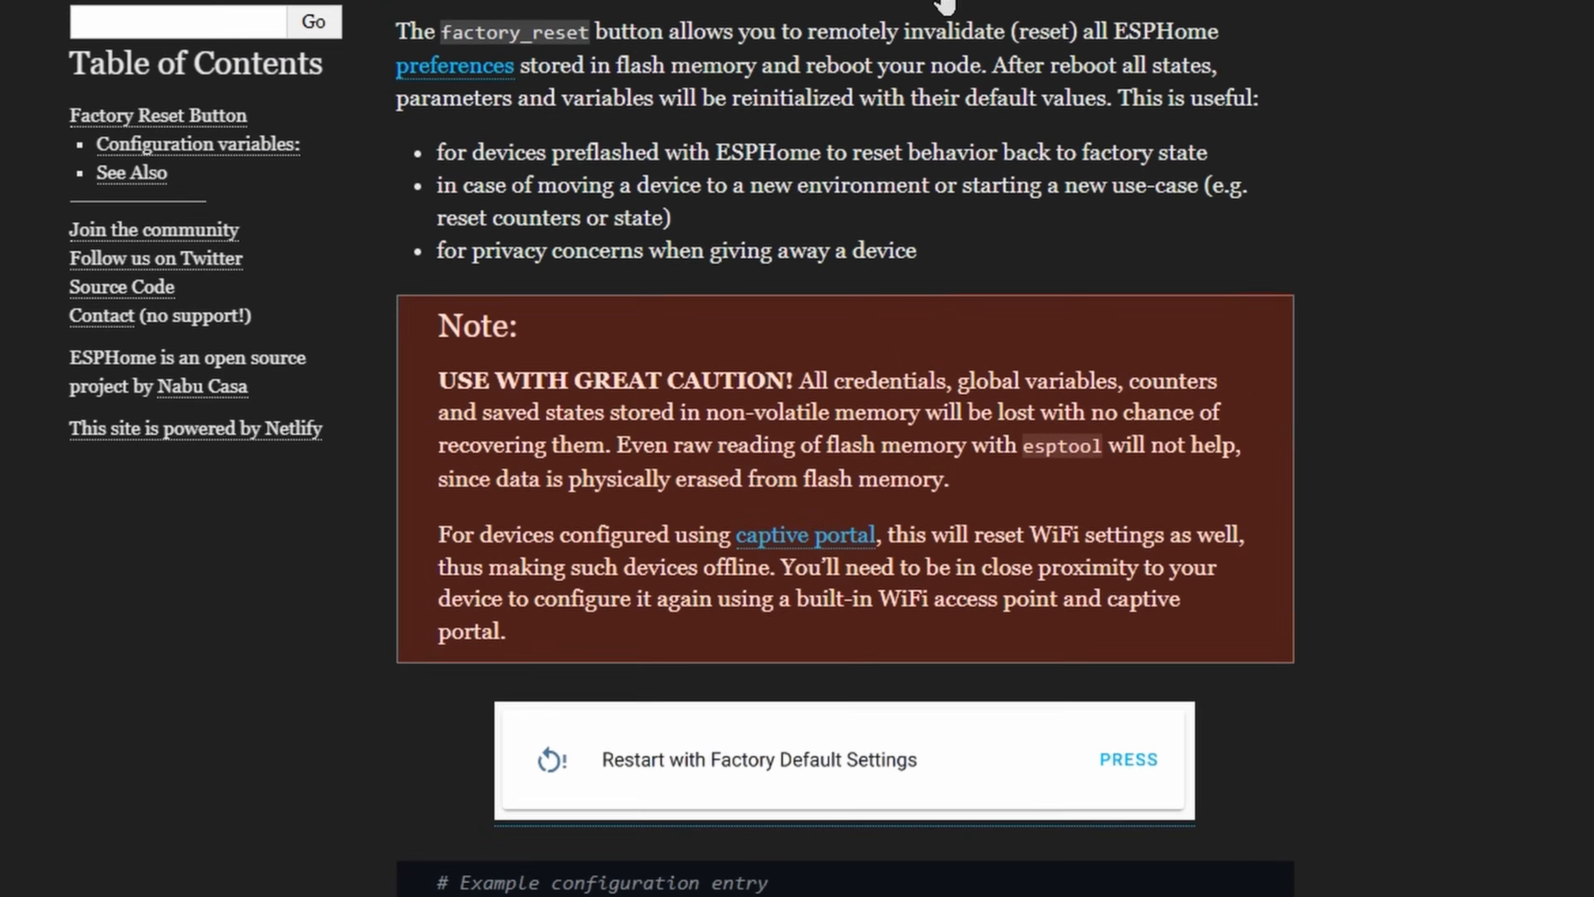
scroll("down", 3)
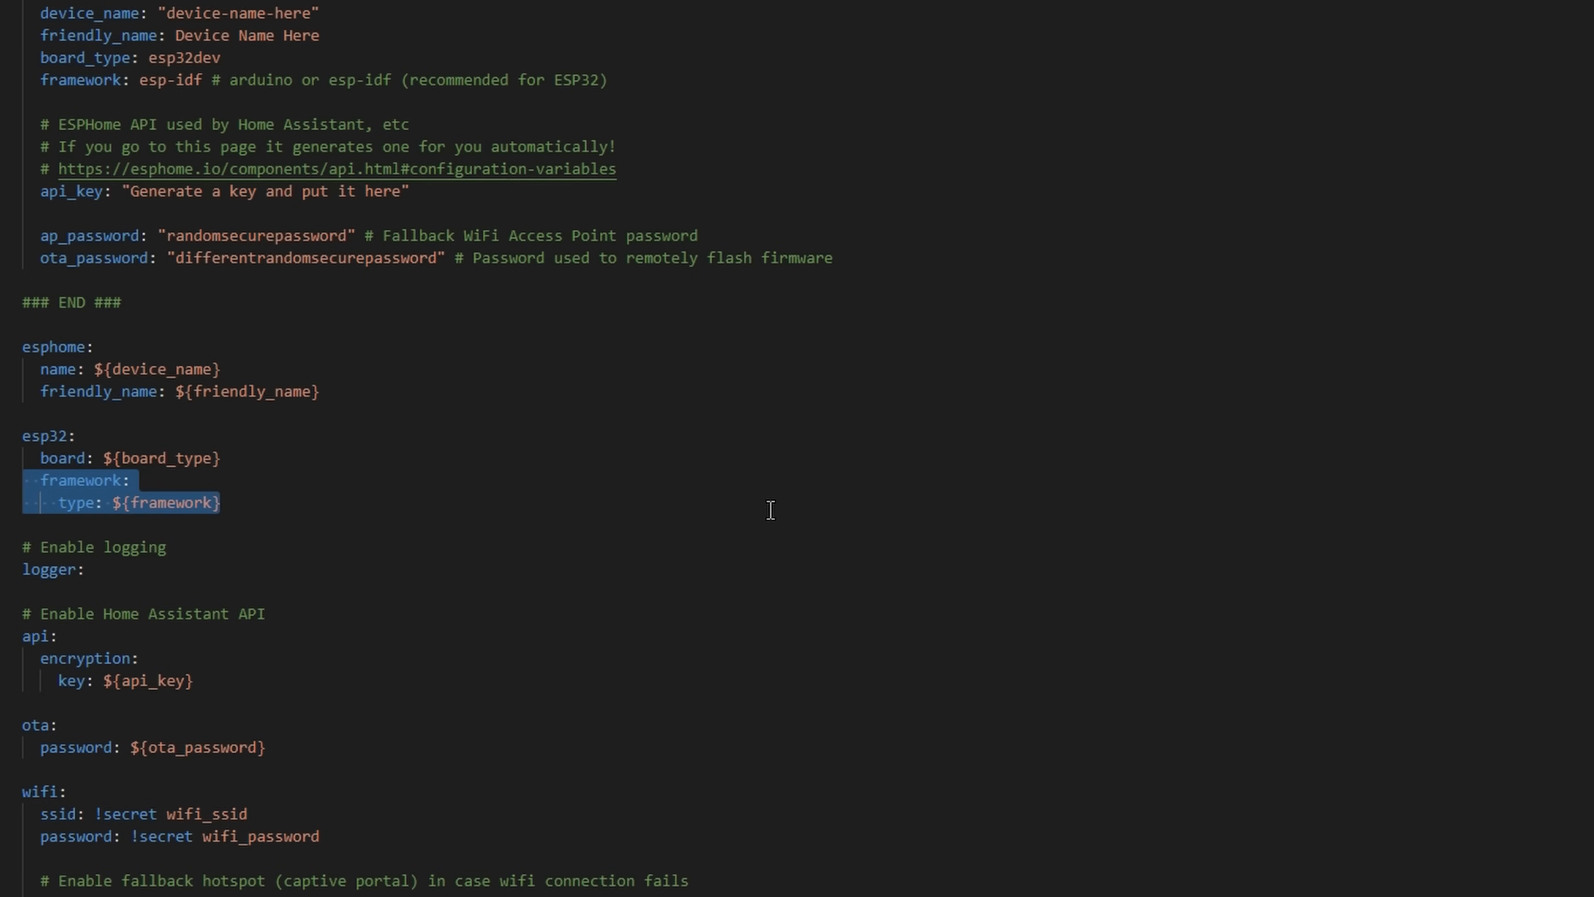
mouse_move(441, 542)
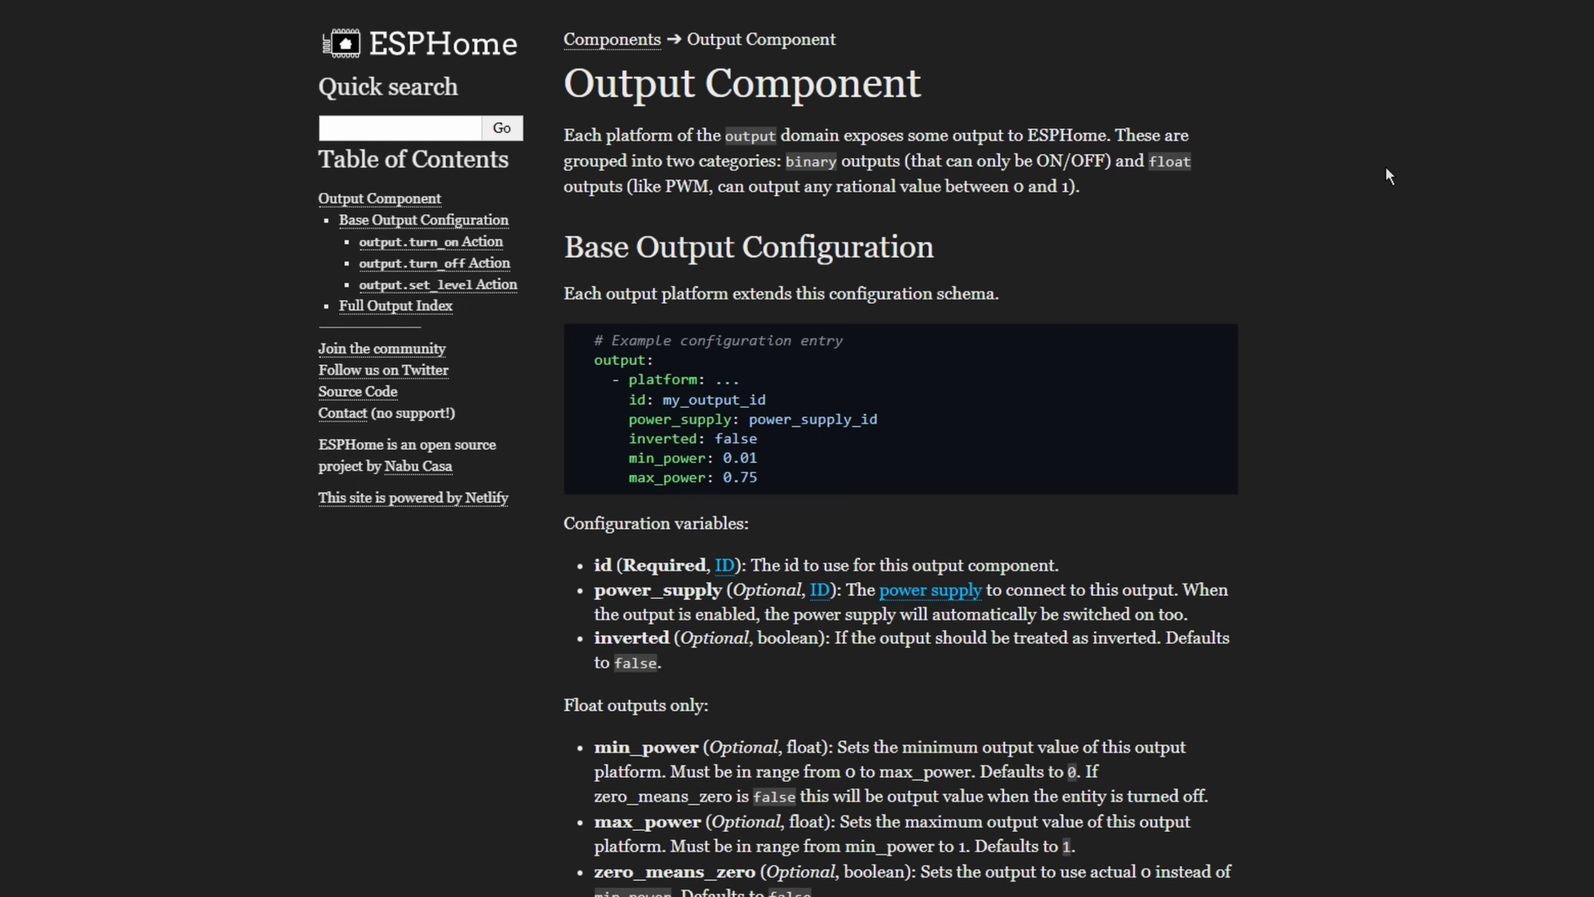
mouse_move(1381, 424)
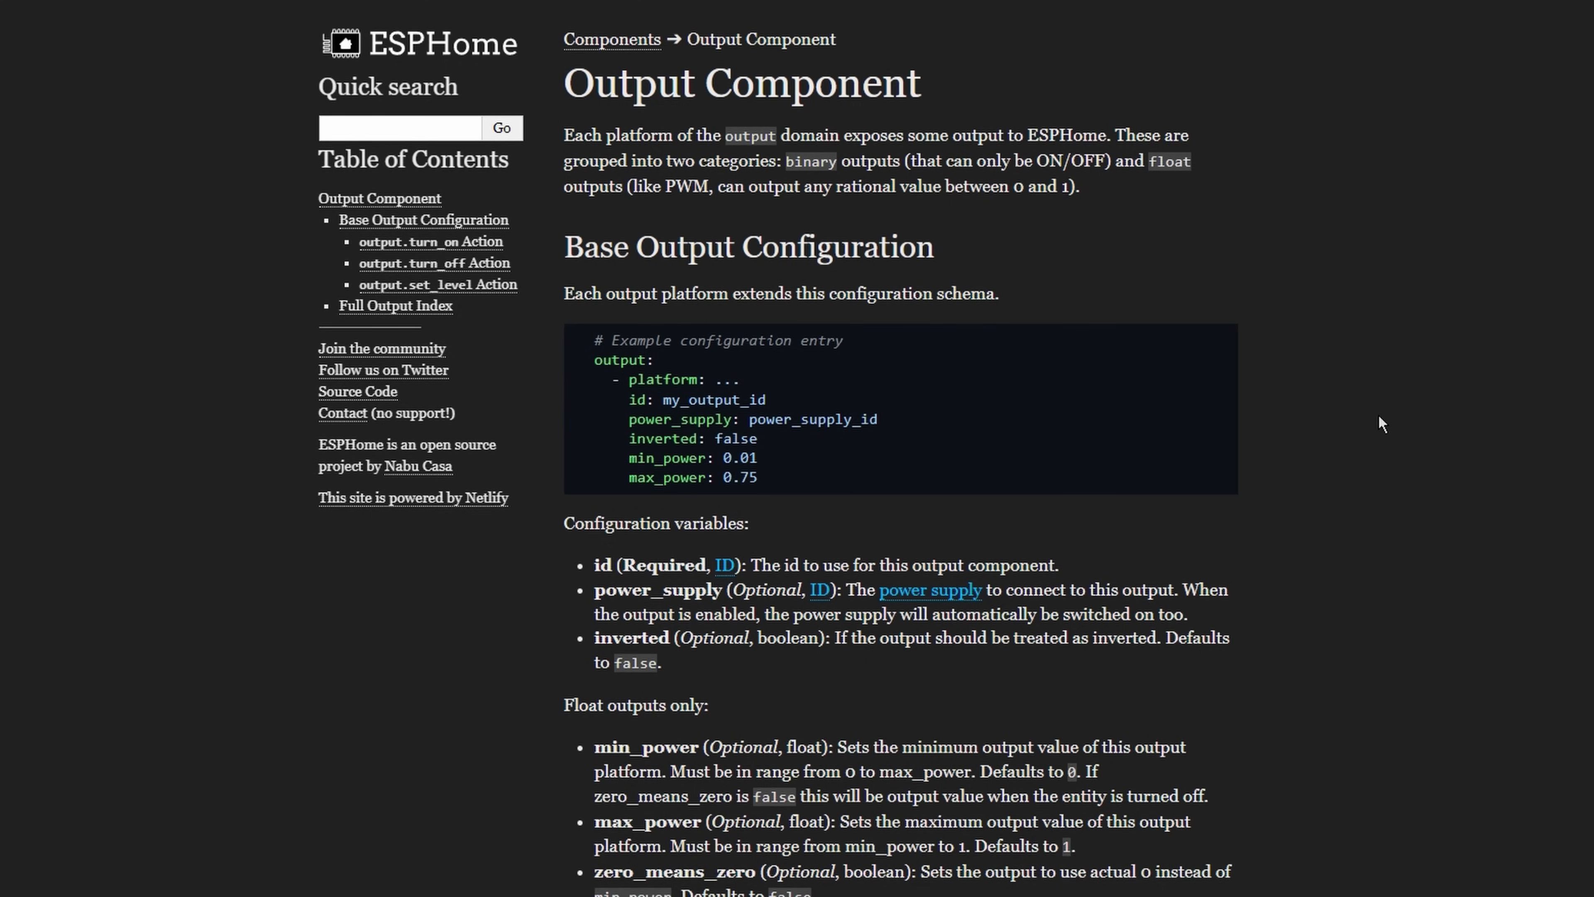
mouse_move(1340, 412)
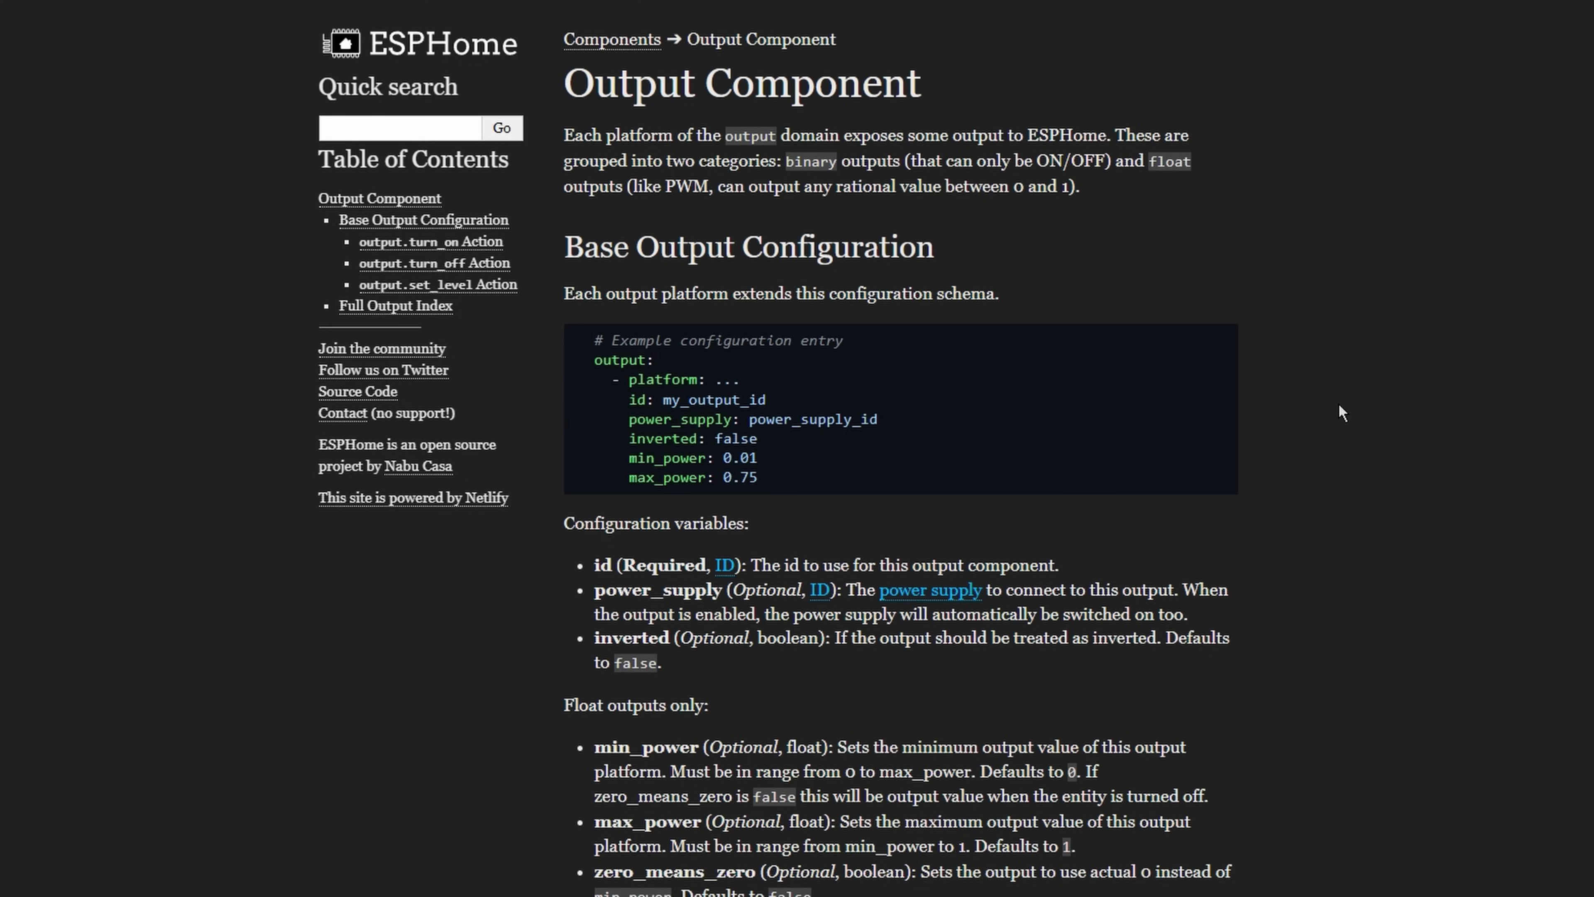
- Scroll the Output Component page to its base configuration example
scroll("down", 3)
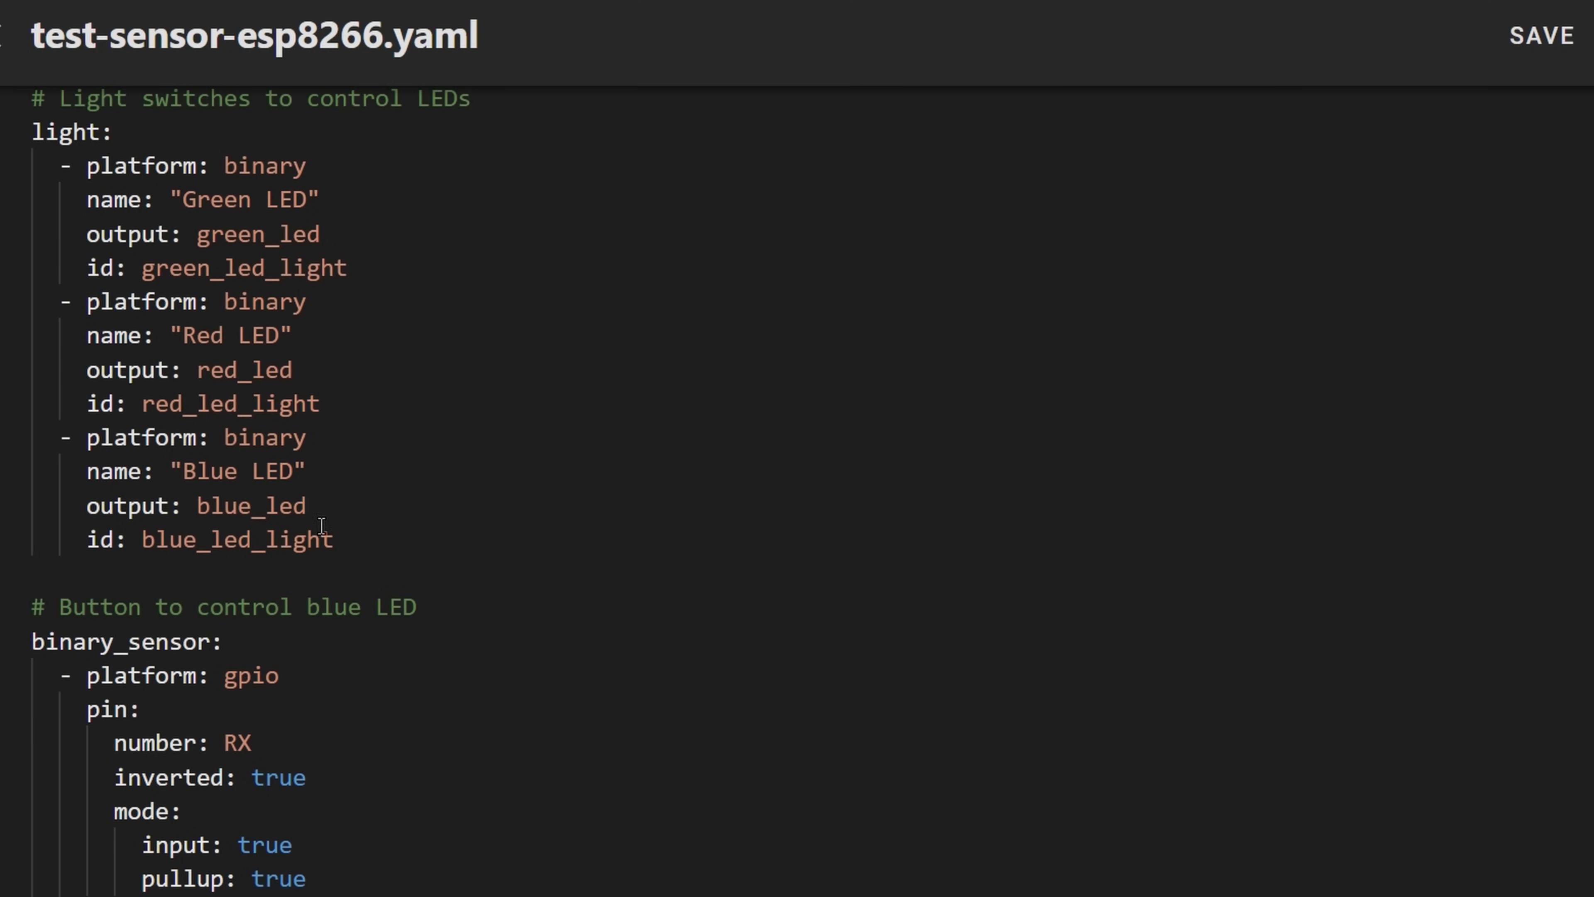
- Select the whole light: block with the Green, Red and Blue LED definitions for copying
left_click_drag(32, 131, 332, 539)
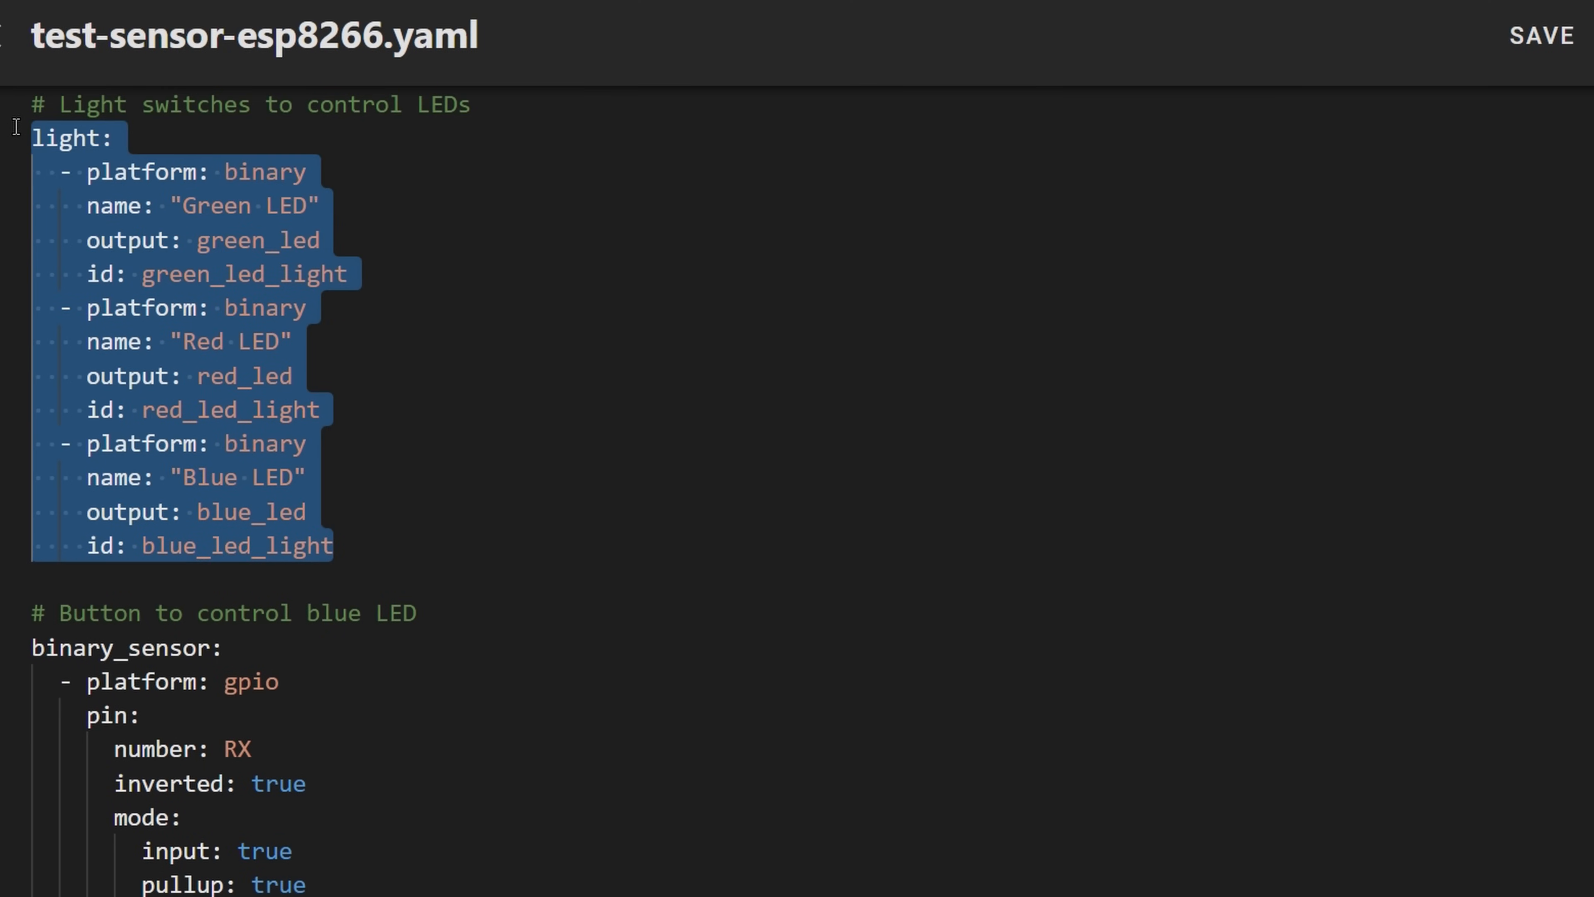
scroll("up", 3)
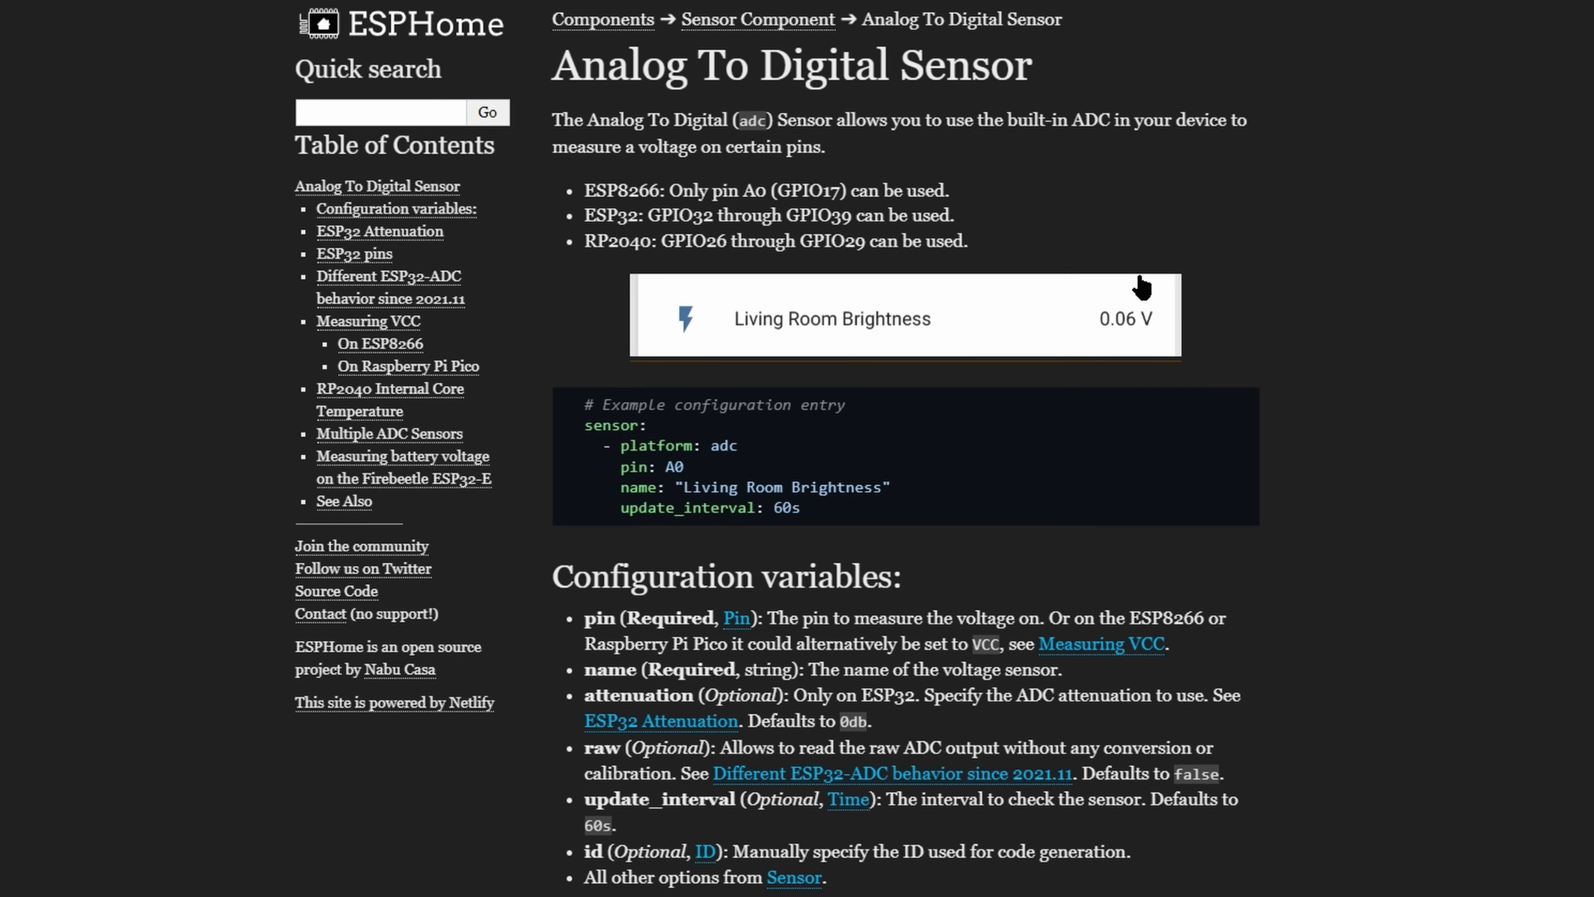
mouse_move(676, 186)
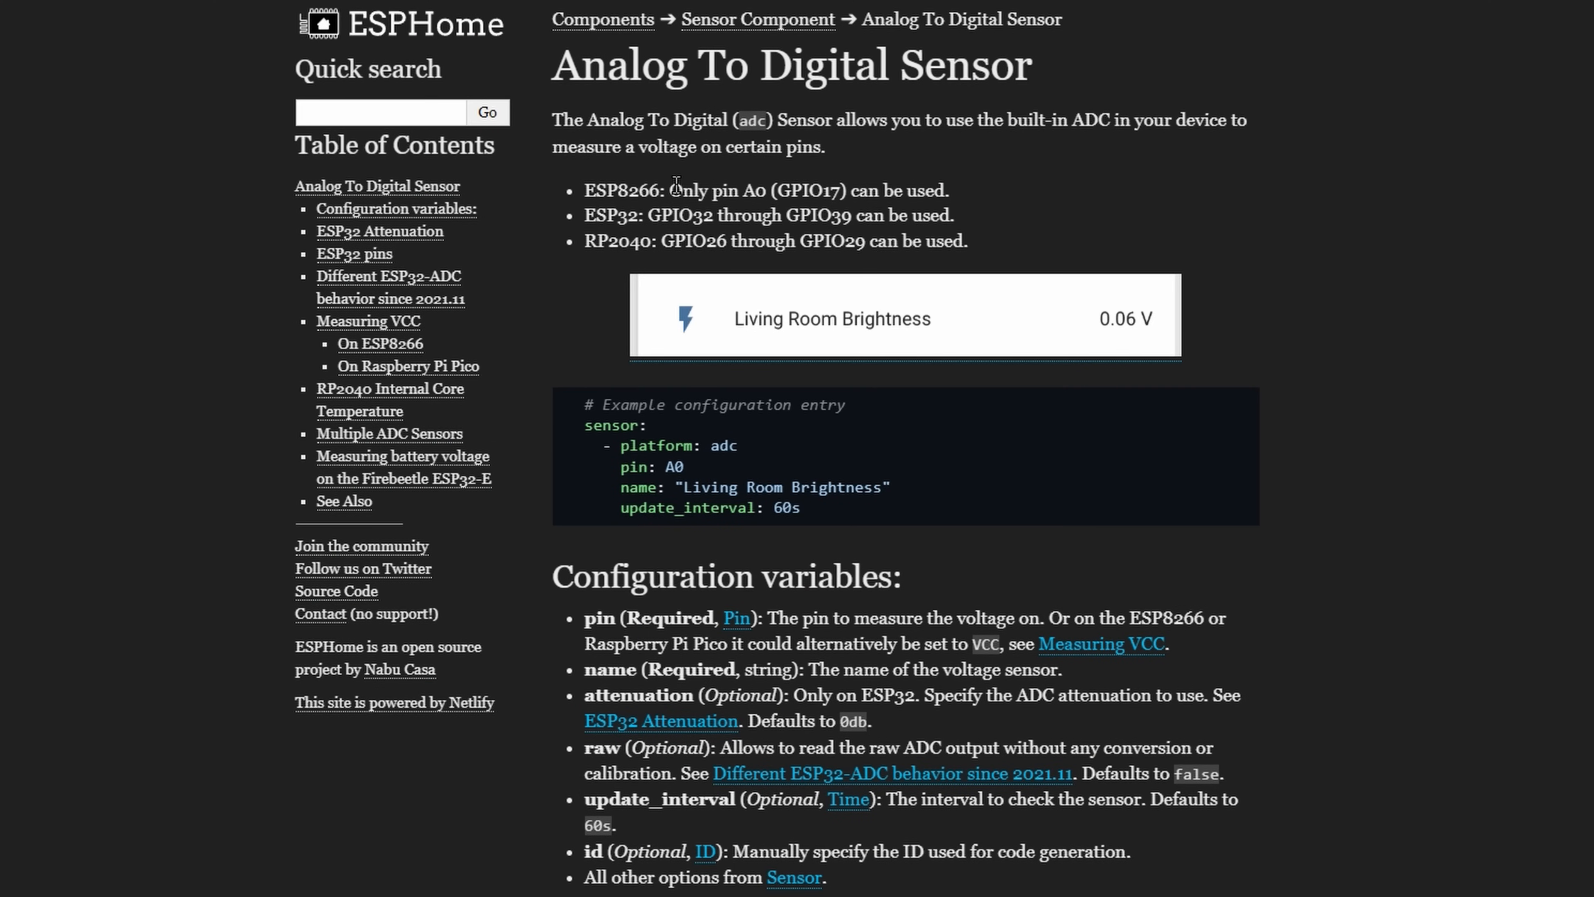
- Highlight the notes that ESP8266 supports only pin A0 and the ESP32 pin range
left_click_drag(670, 190, 943, 190)
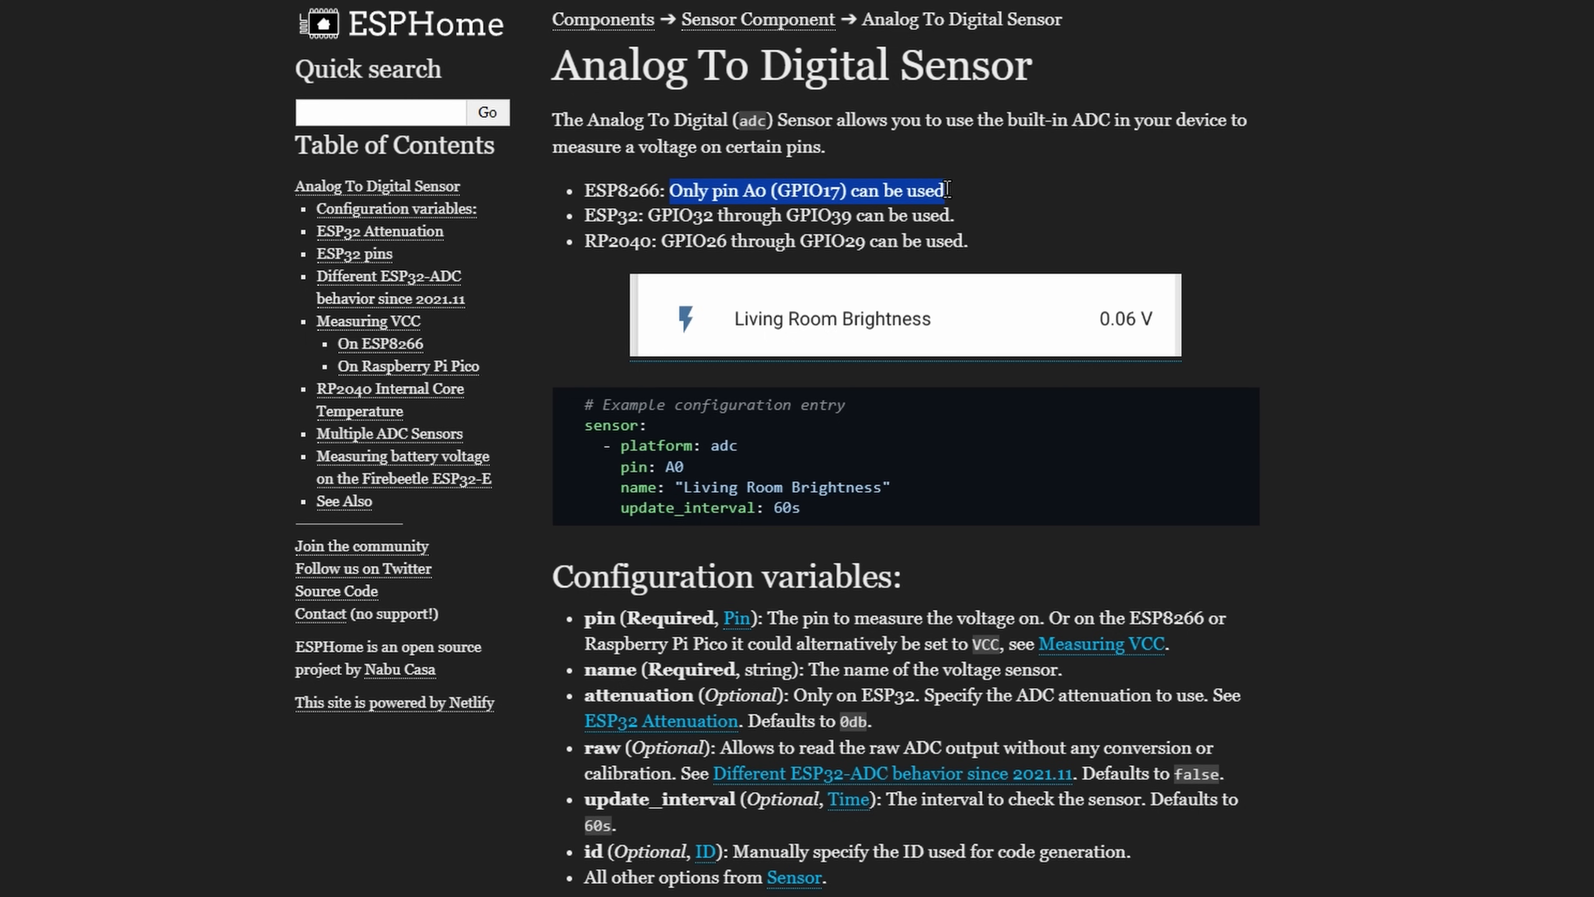
left_click(588, 217)
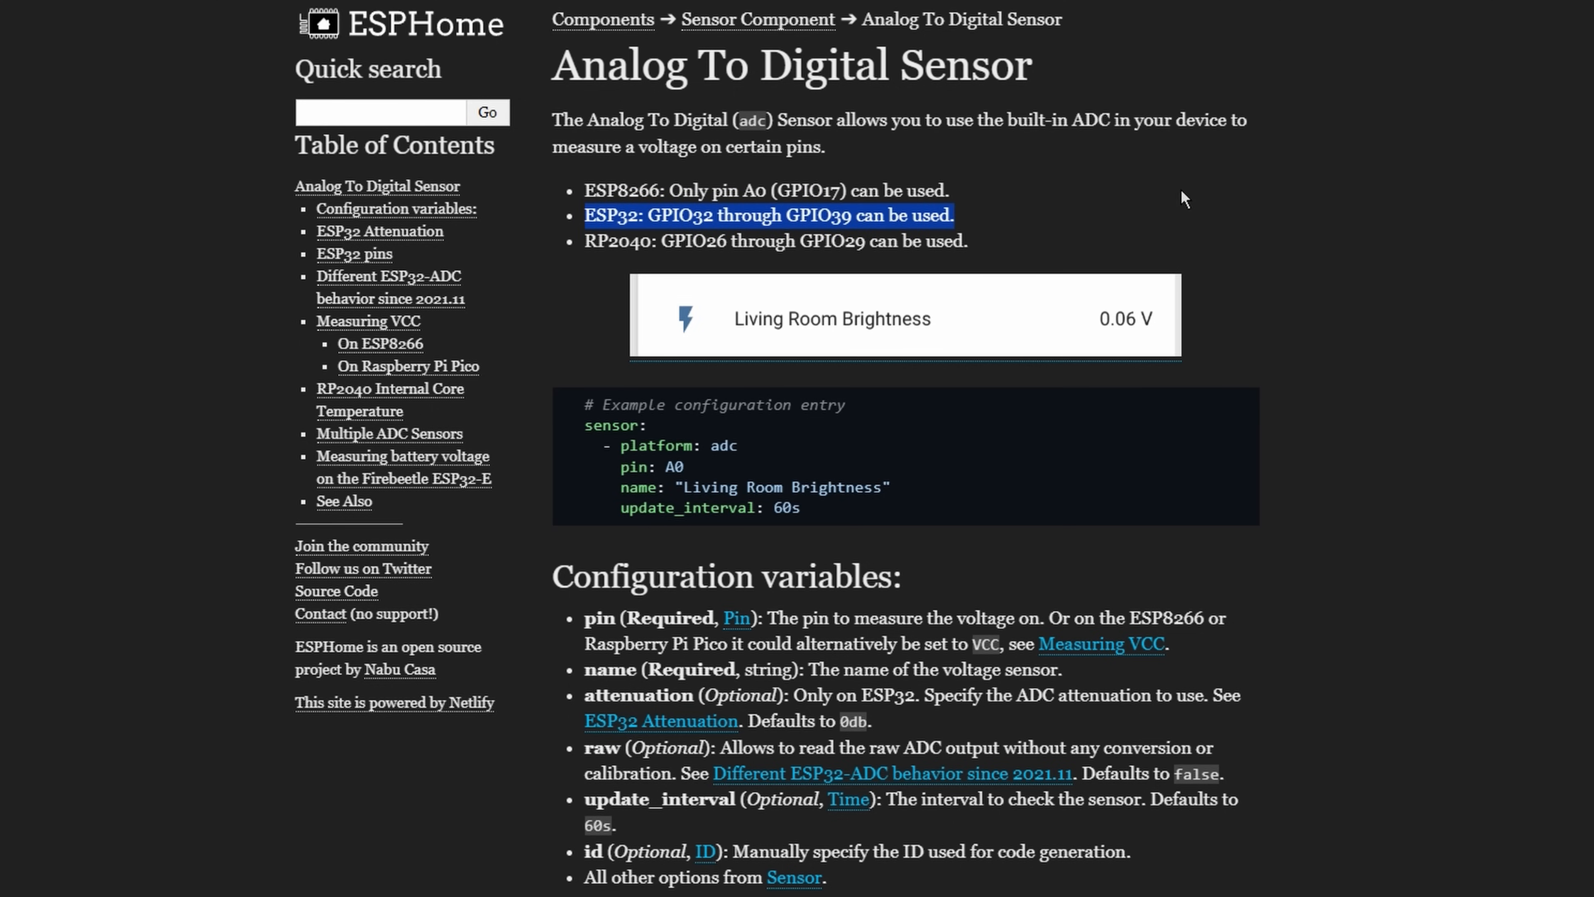
left_click(1344, 293)
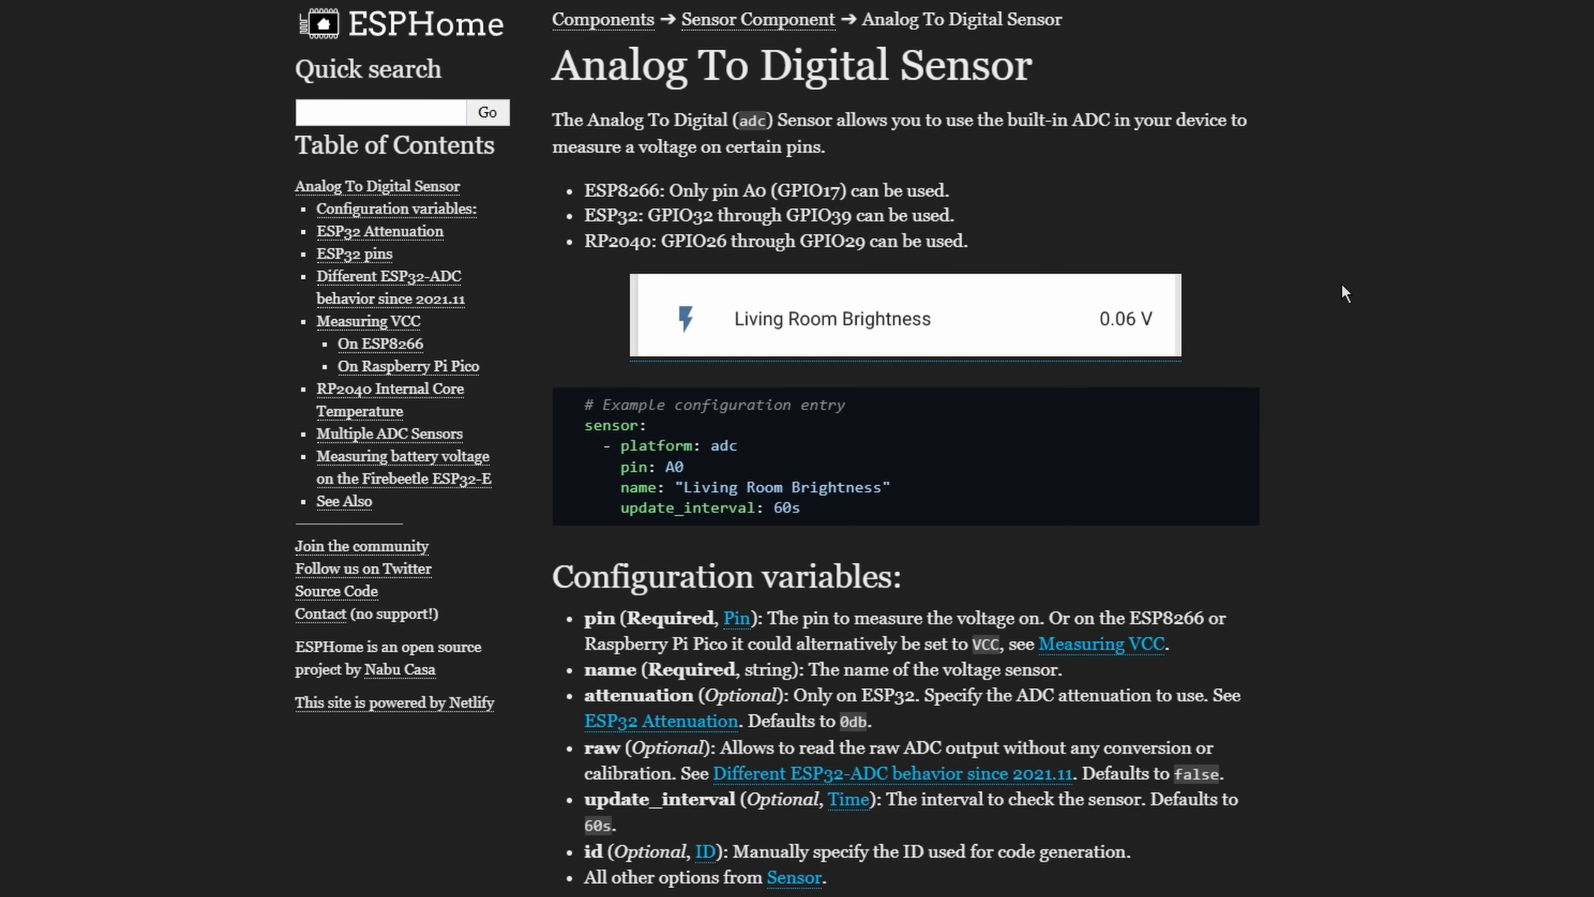
- Scroll to the ESP32 Attenuation section and mark the attenuation: auto setting
scroll("down", 3)
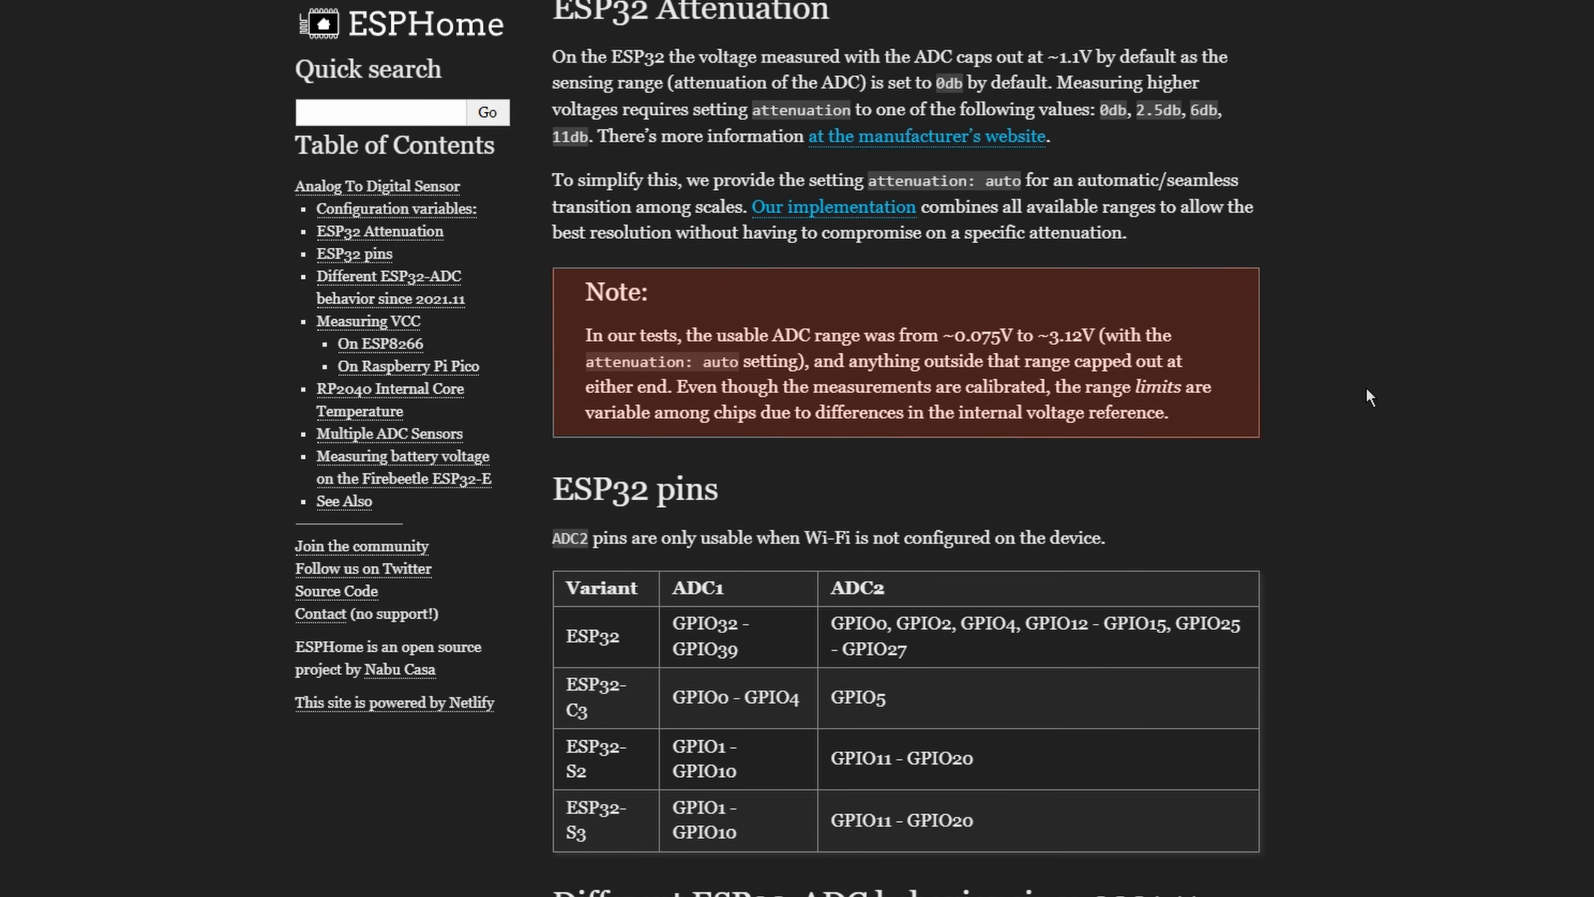
scroll("down", 3)
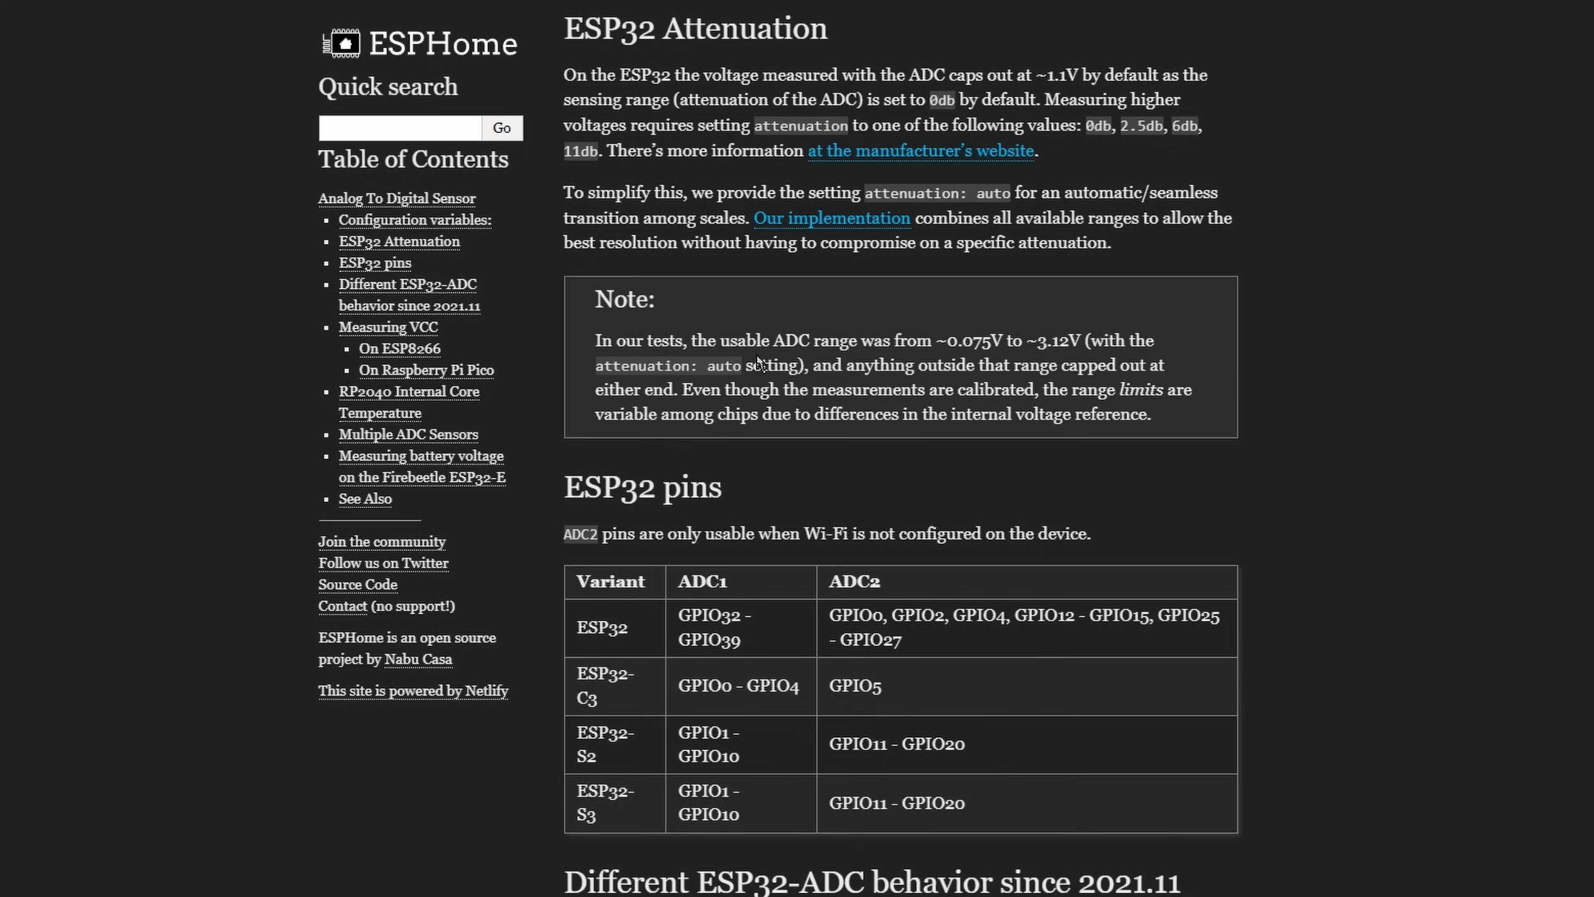
double_click(666, 371)
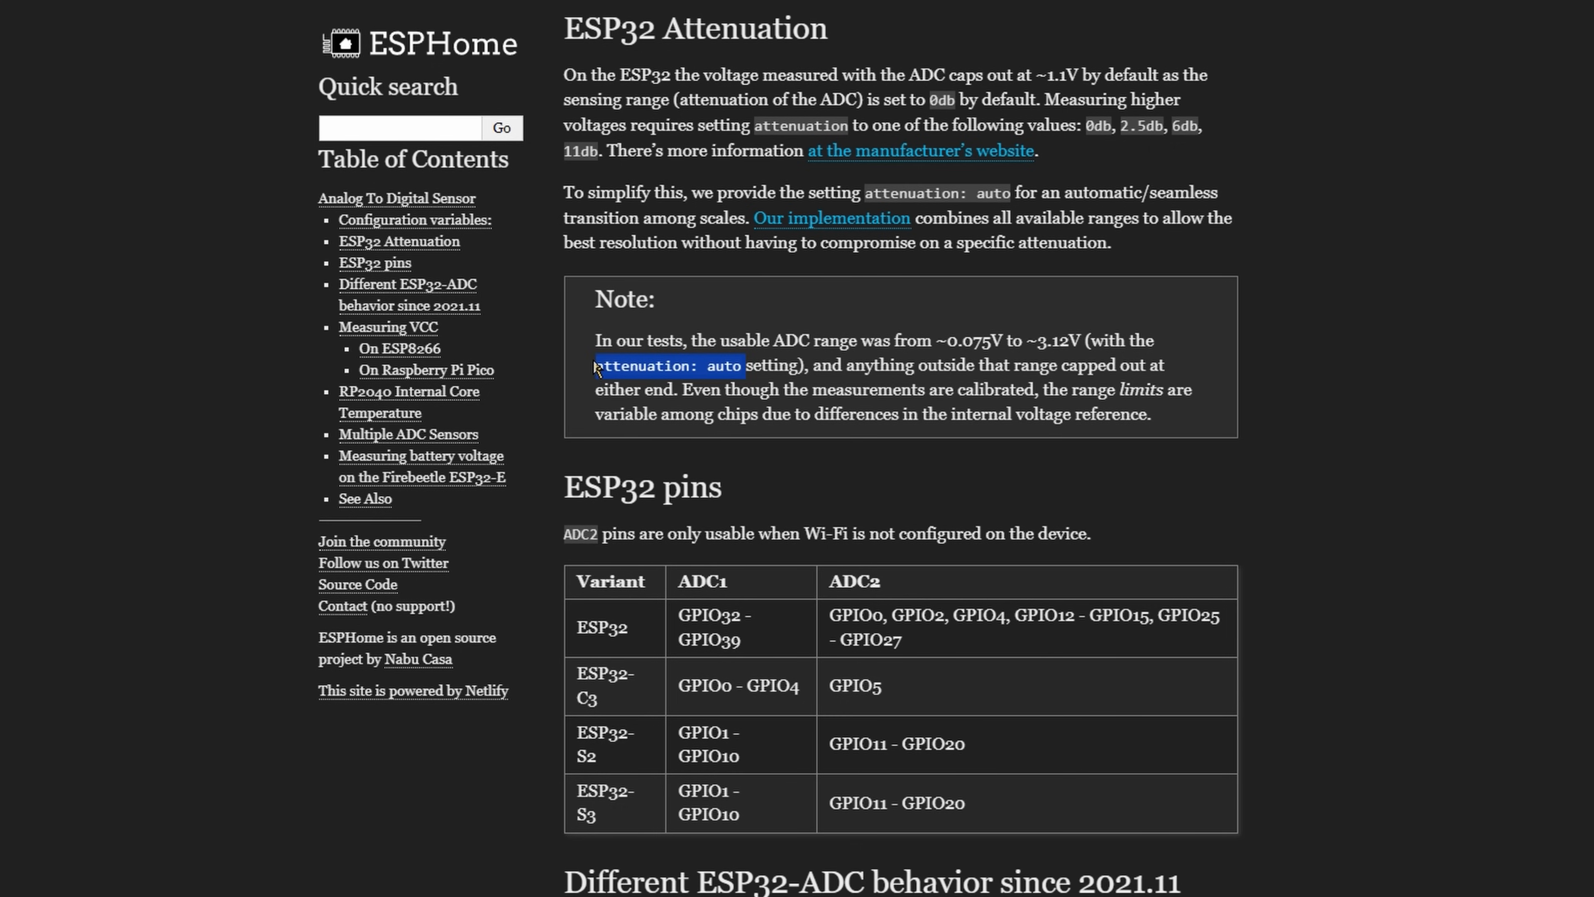
mouse_move(1344, 404)
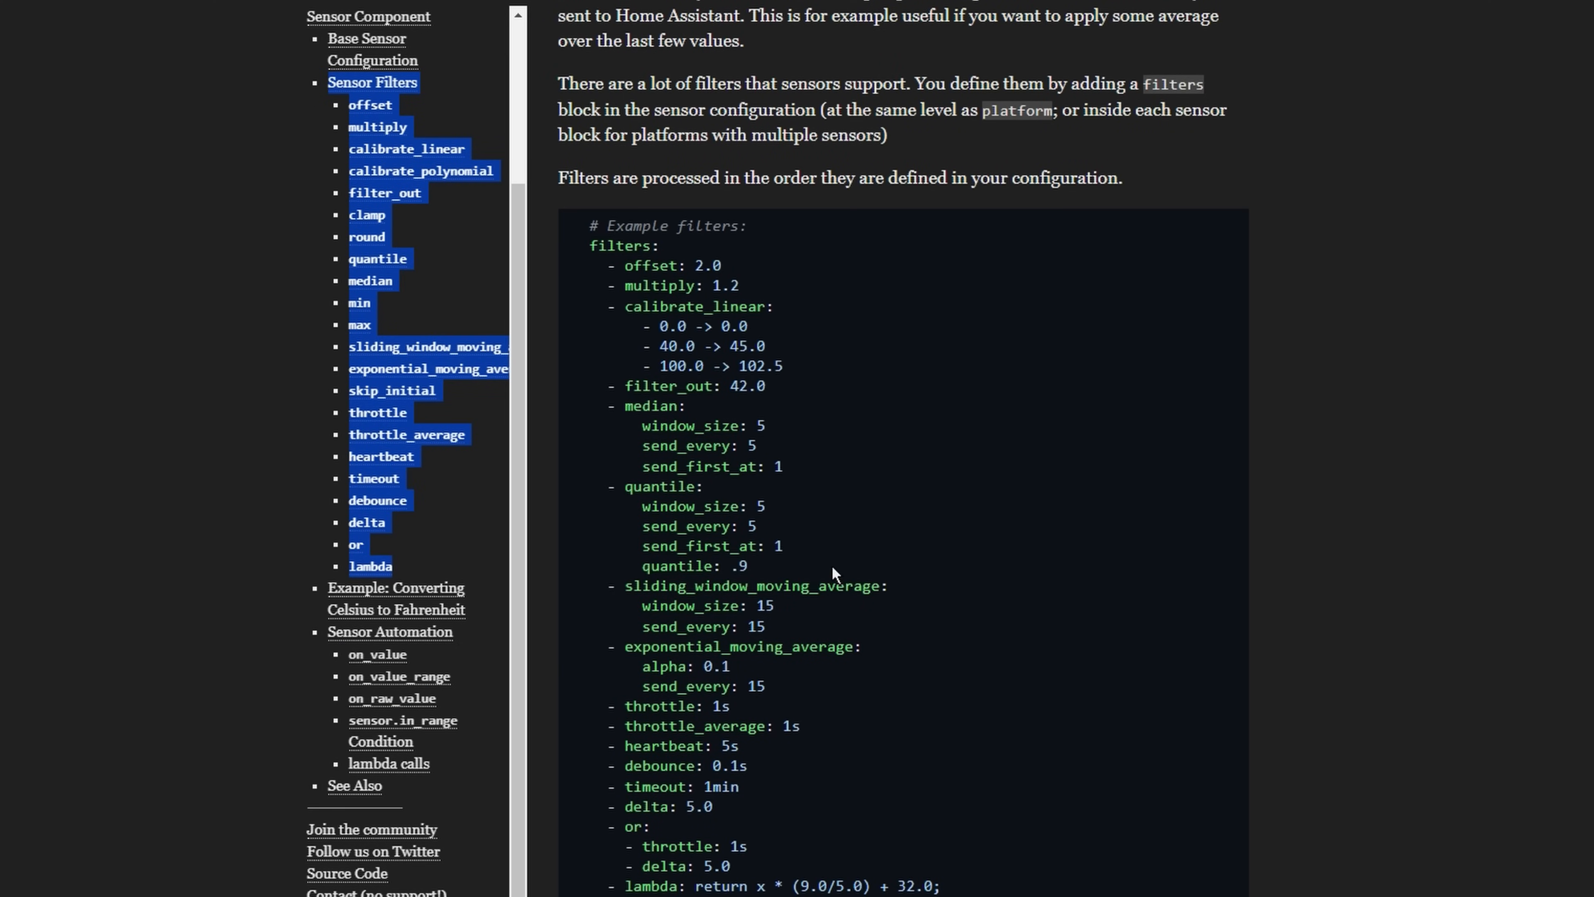
mouse_move(1280, 364)
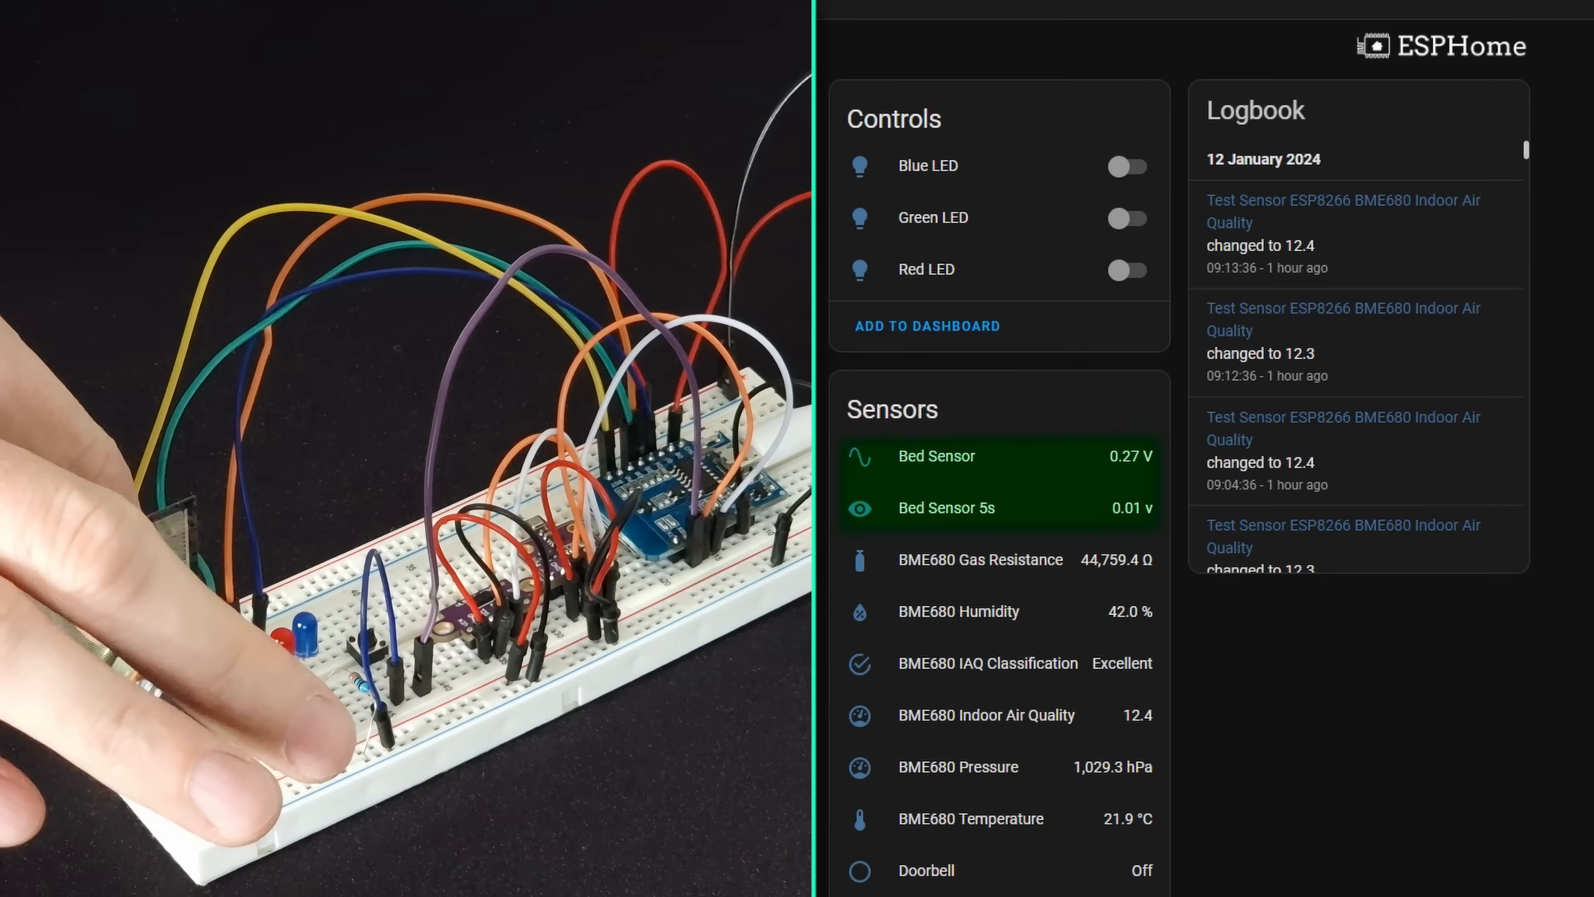
- Toggle the test sensor's LED controls, leaving the Blue LED on with changes logged
left_click(1126, 269)
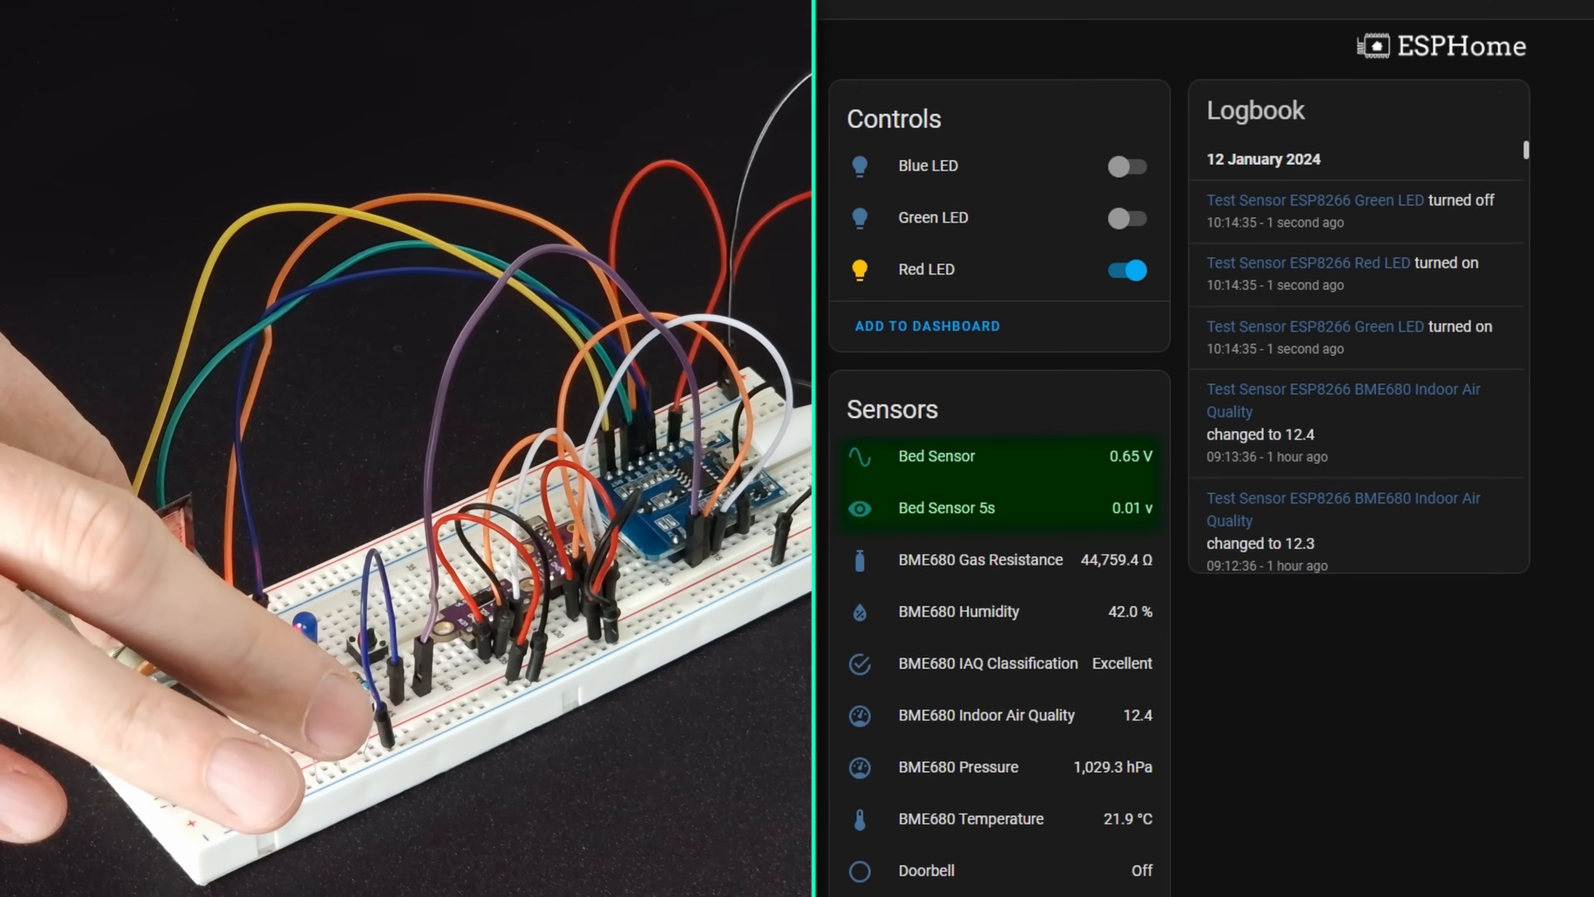
left_click(1126, 166)
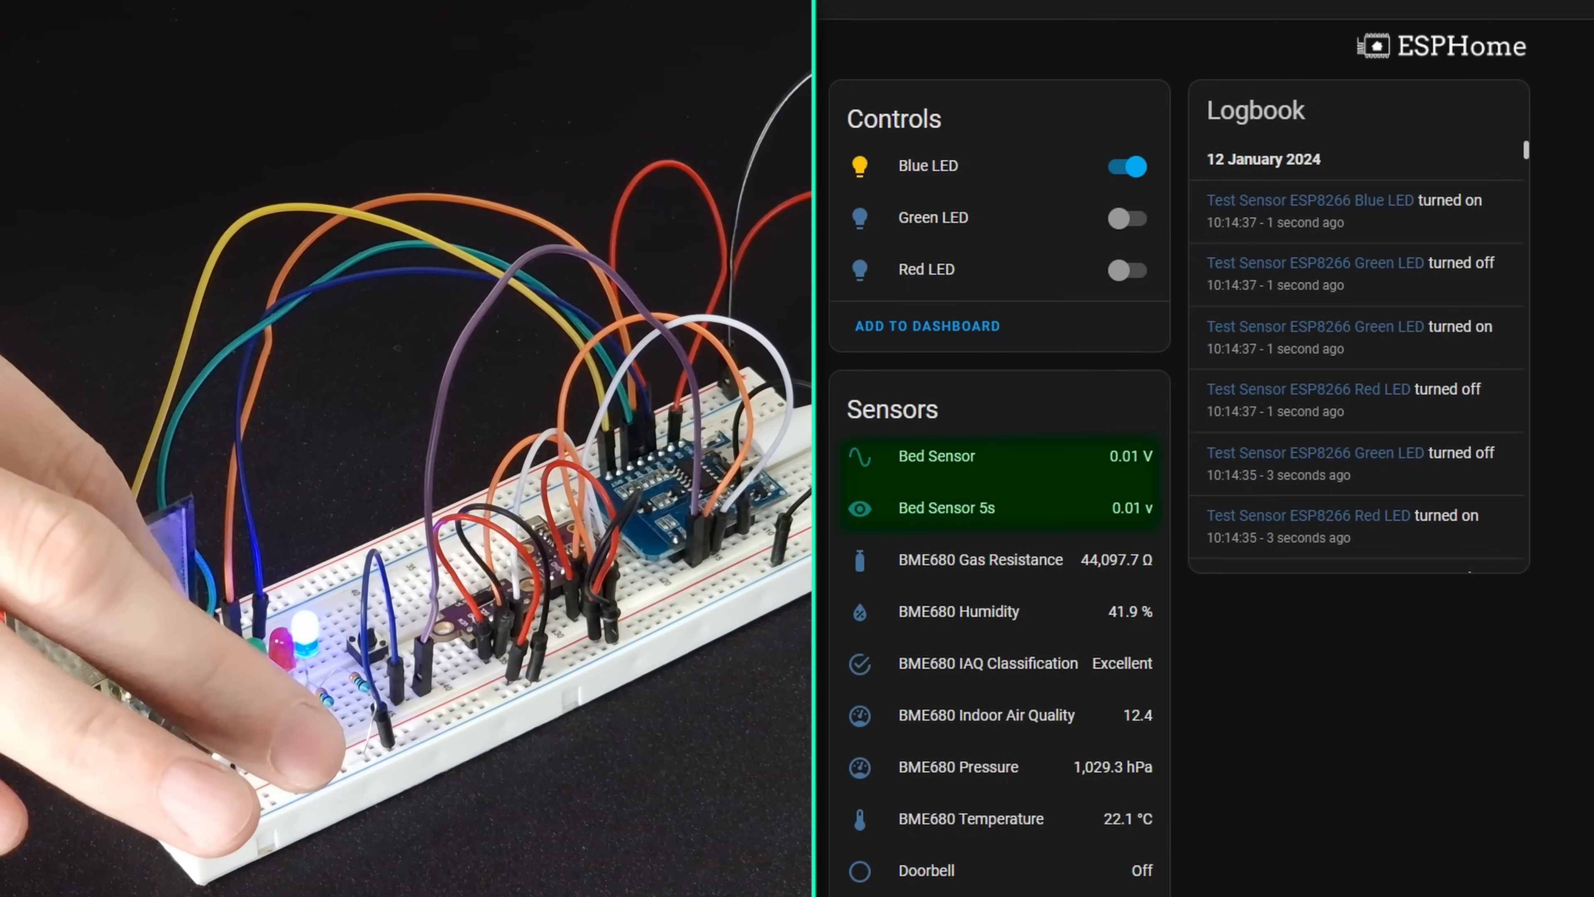
left_click(1127, 217)
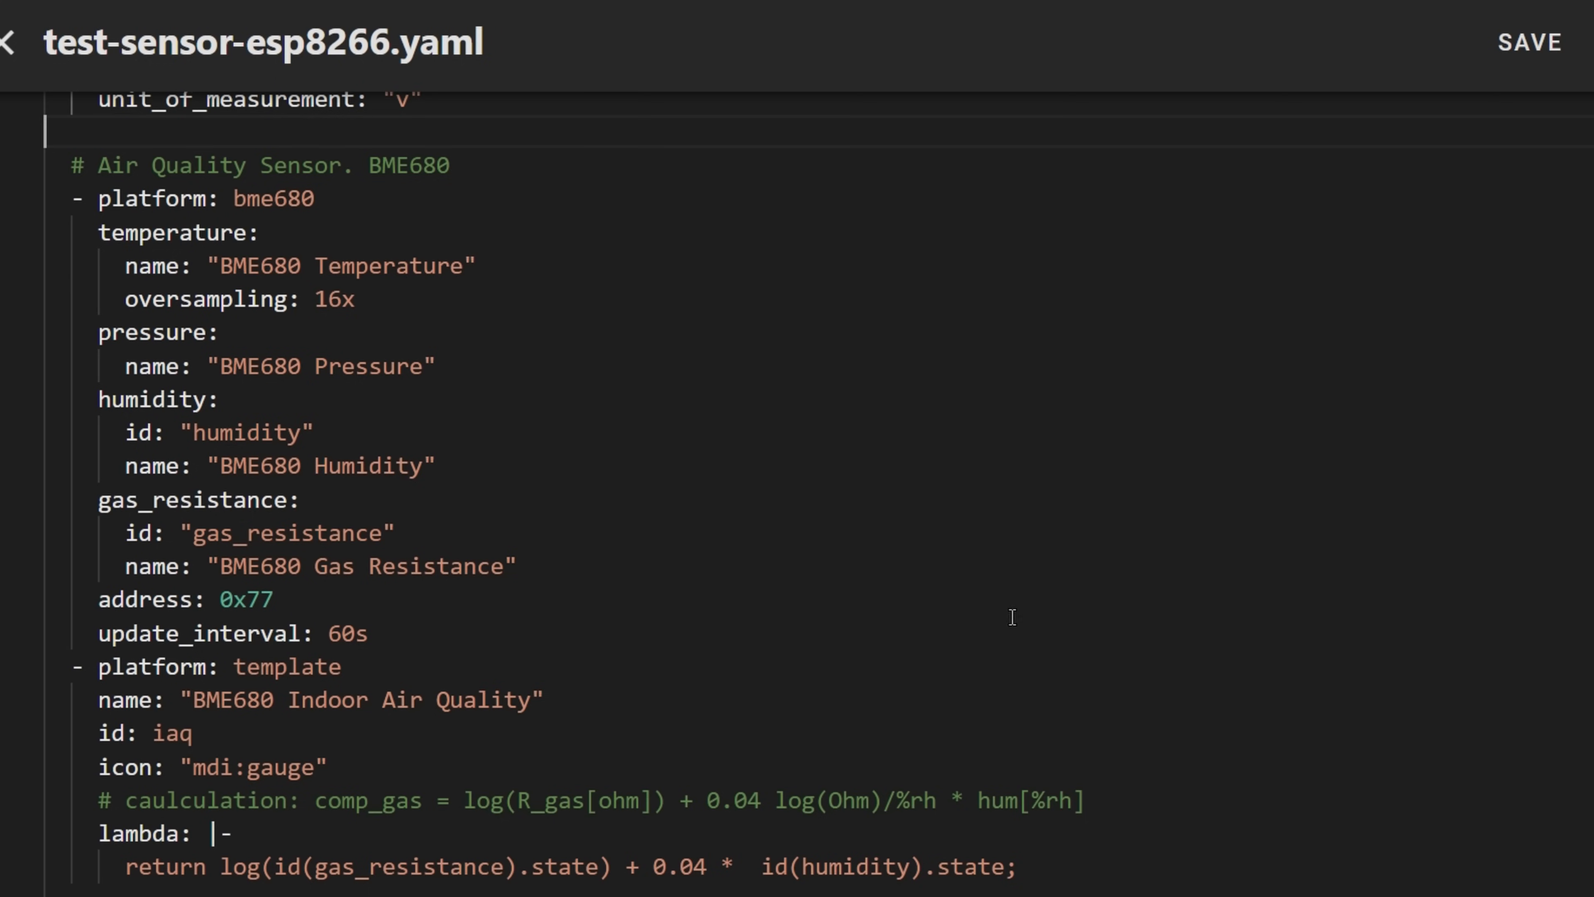
left_click_drag(98, 834, 1016, 867)
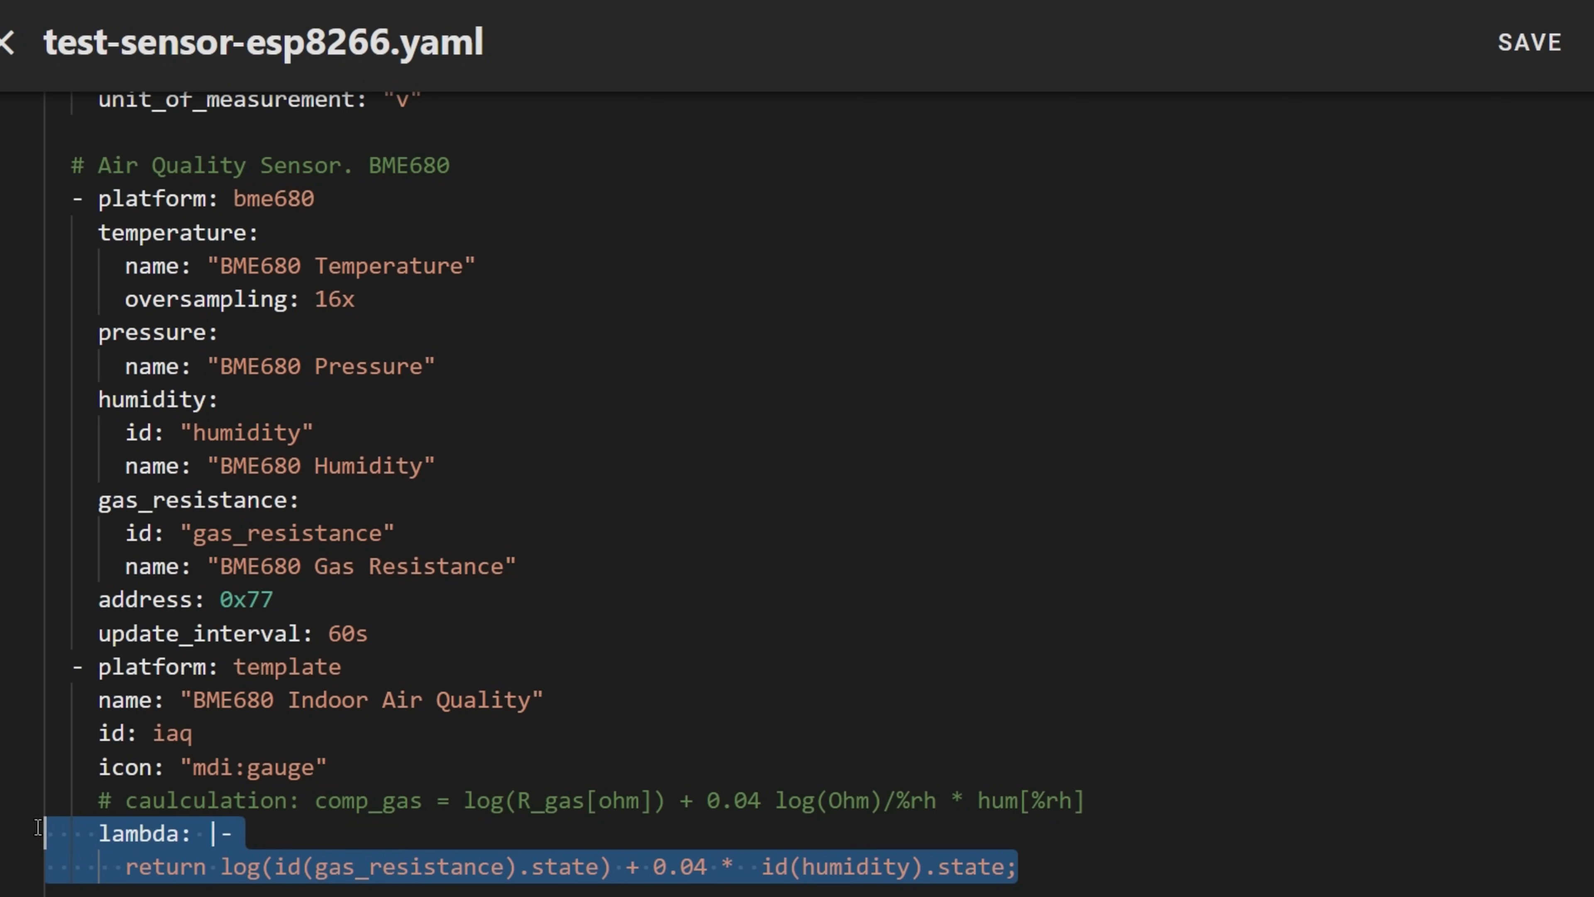
mouse_move(1212, 849)
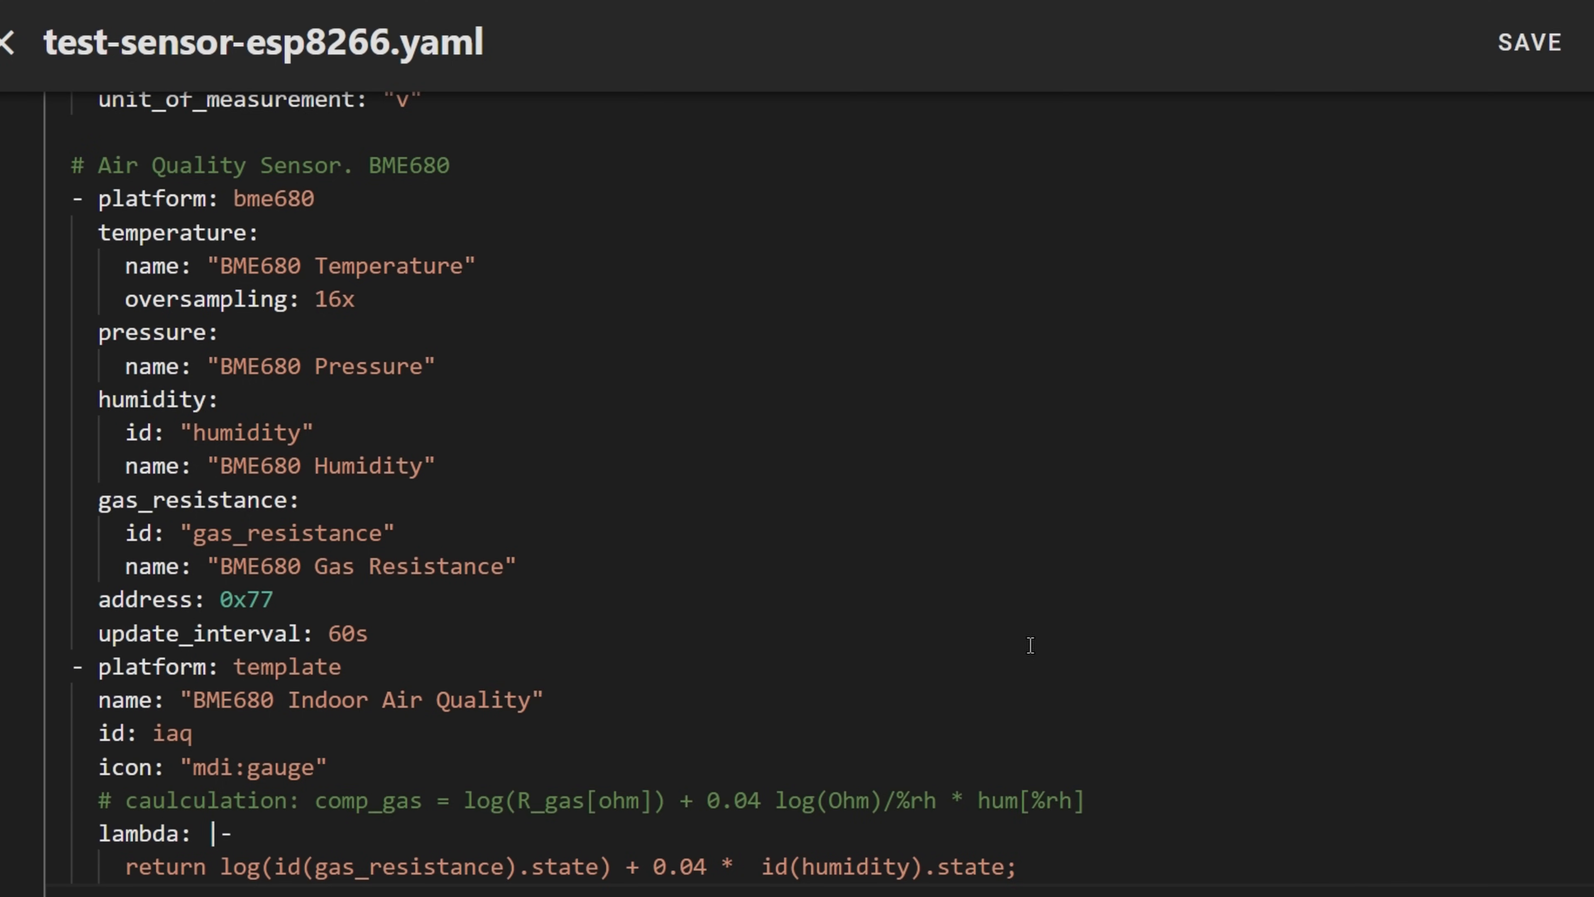
scroll("down", 3)
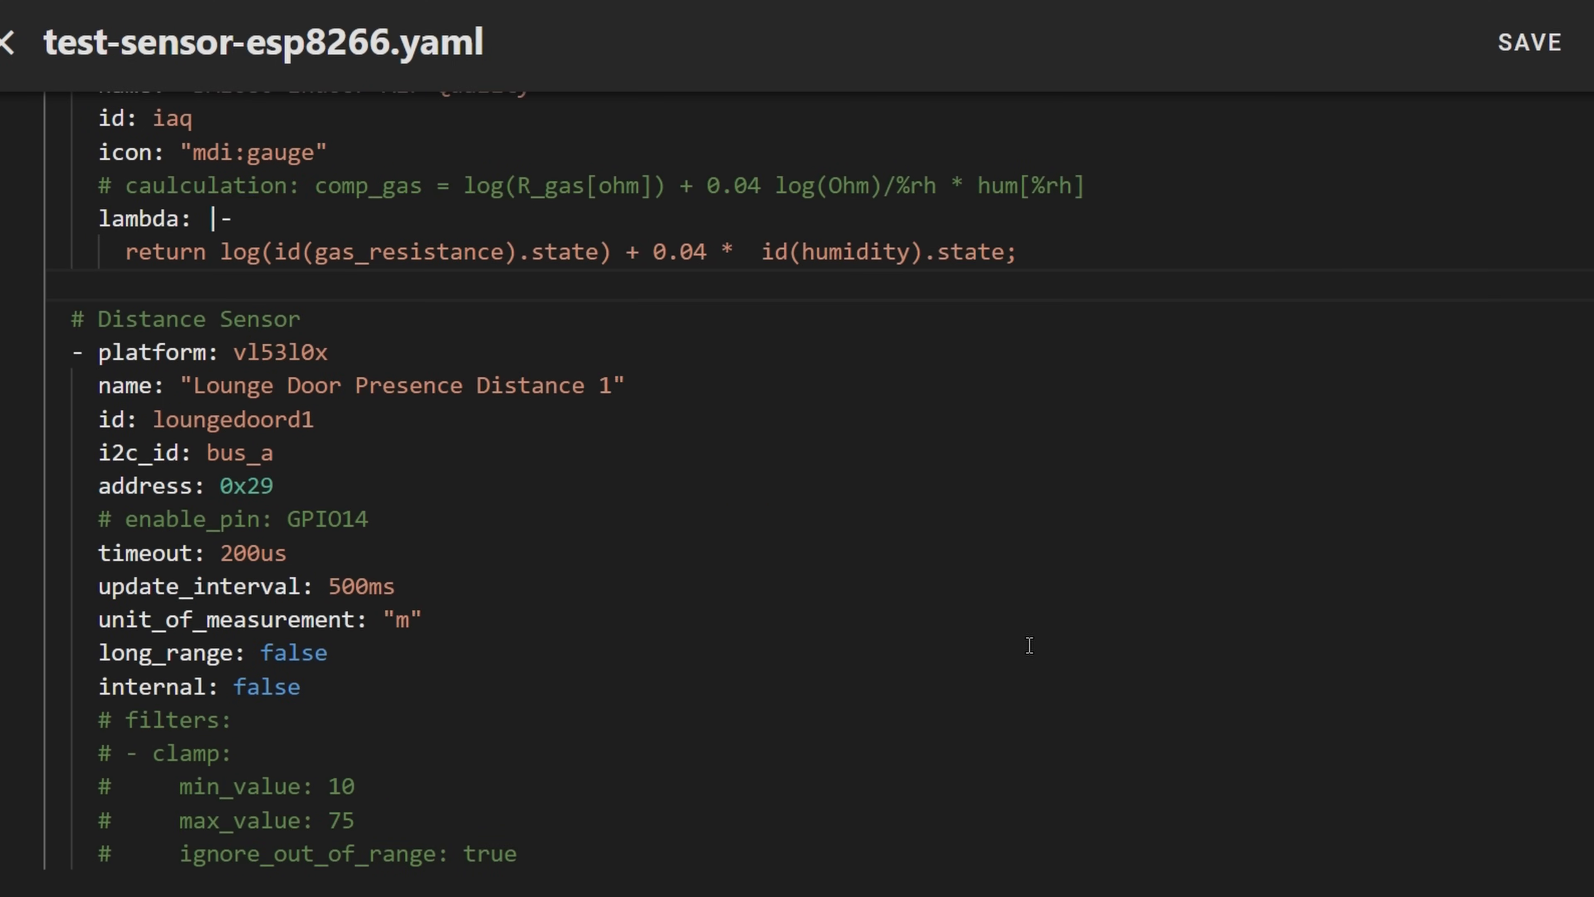
scroll("down", 3)
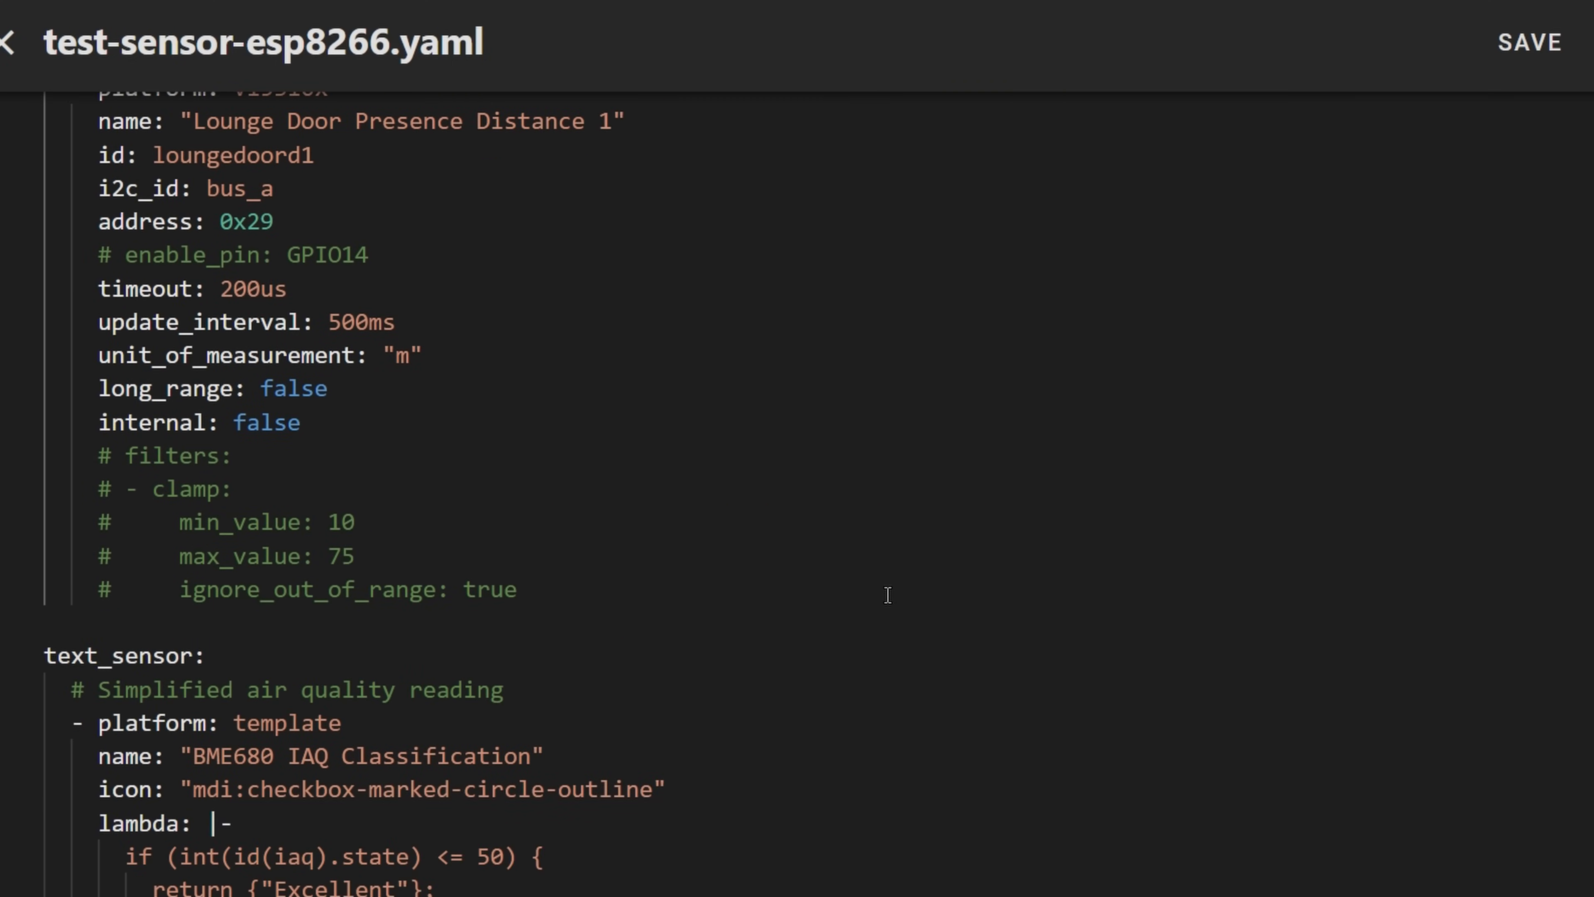
scroll("down", 3)
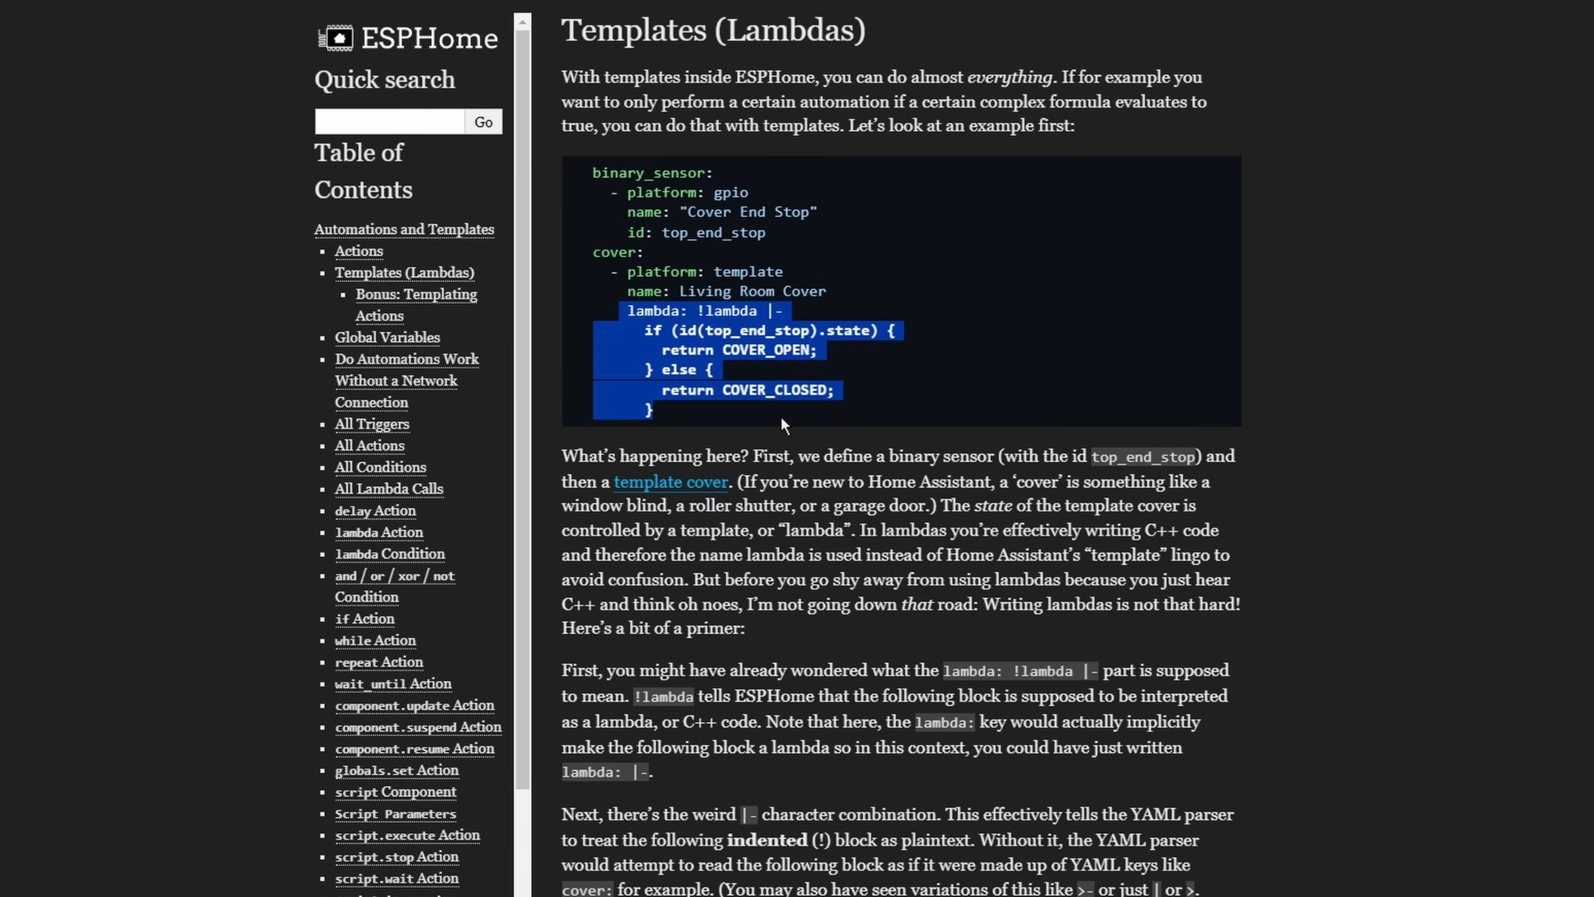
- Scroll the Templates (Lambdas) section to its template cover example
scroll("down", 3)
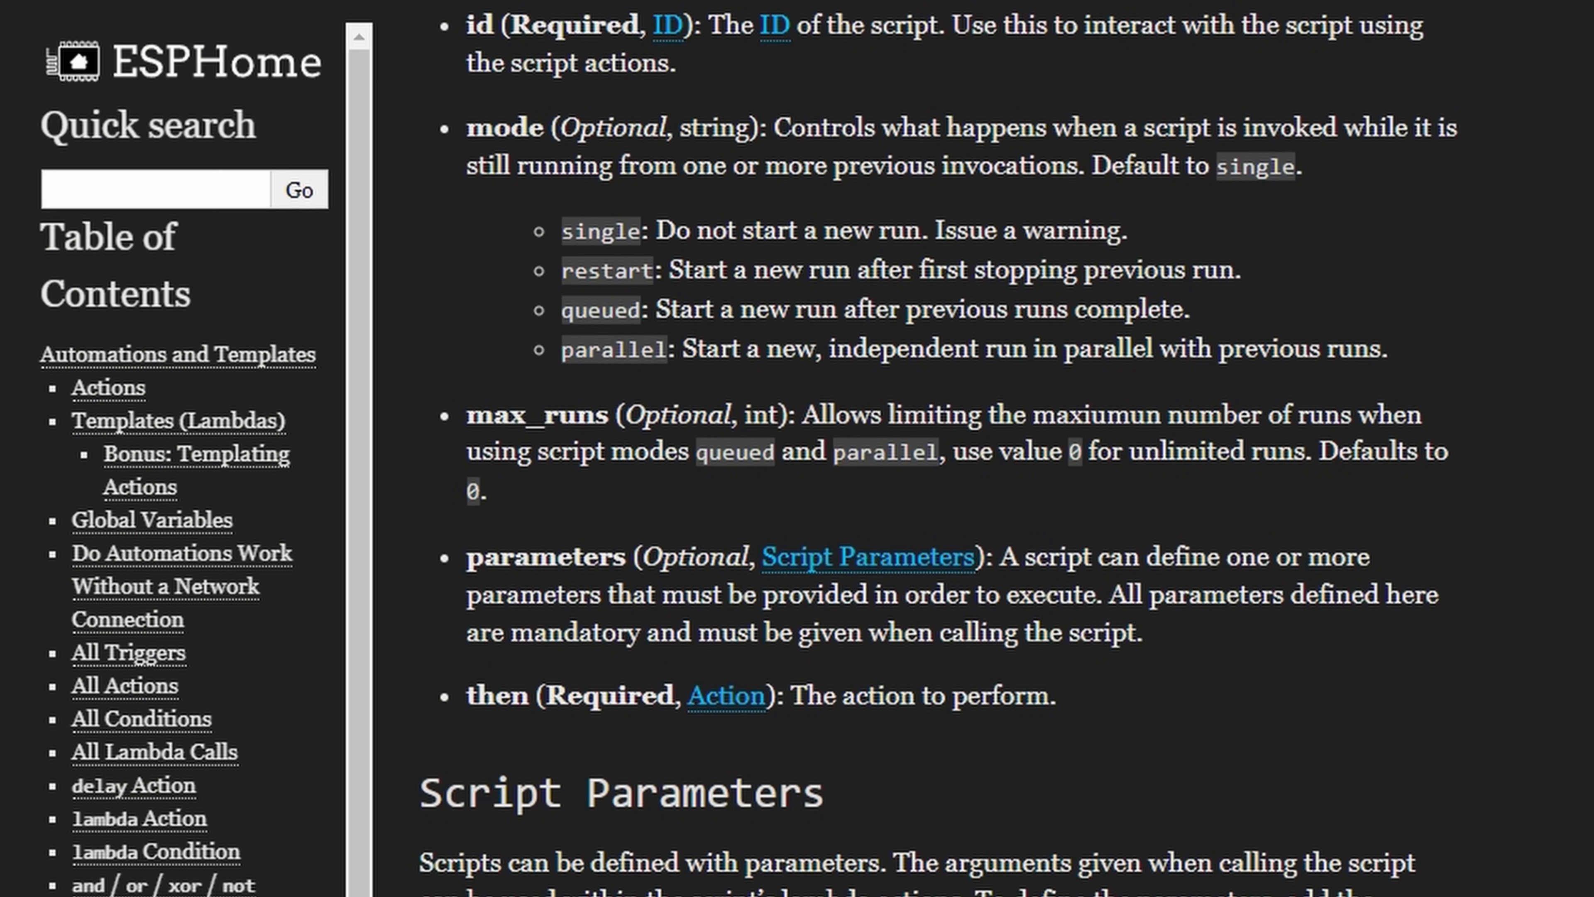
- Select the mode option description text in the Script Component documentation
left_click_drag(558, 230, 1393, 350)
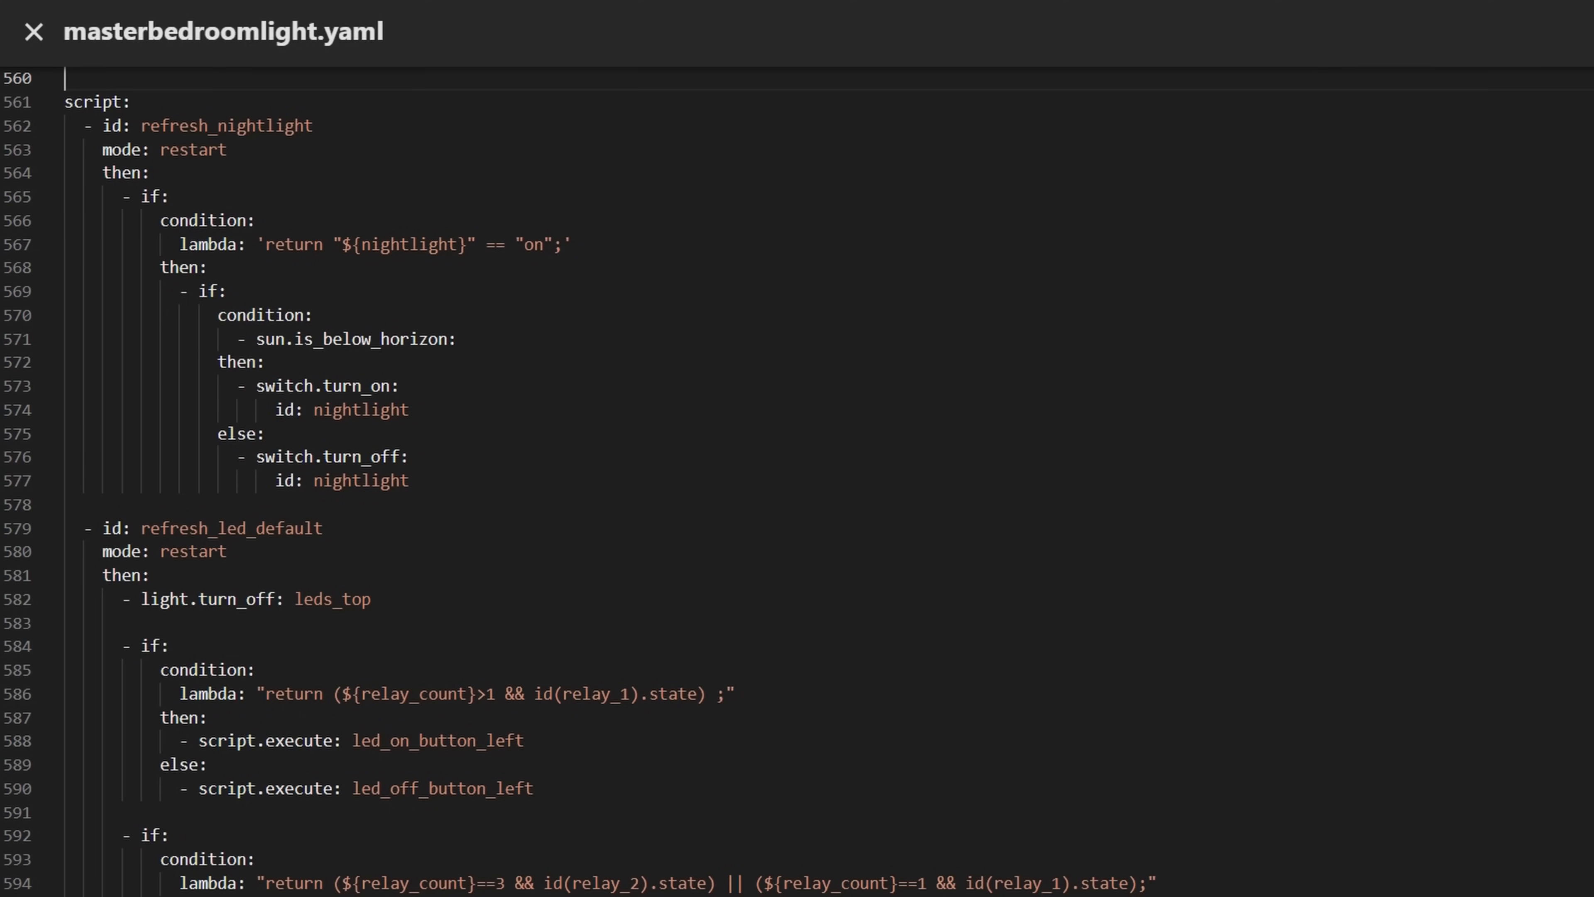
- Search masterbedroomlight.yaml for the led_on_button_right script name
double_click(96, 101)
type("led_on_button_right")
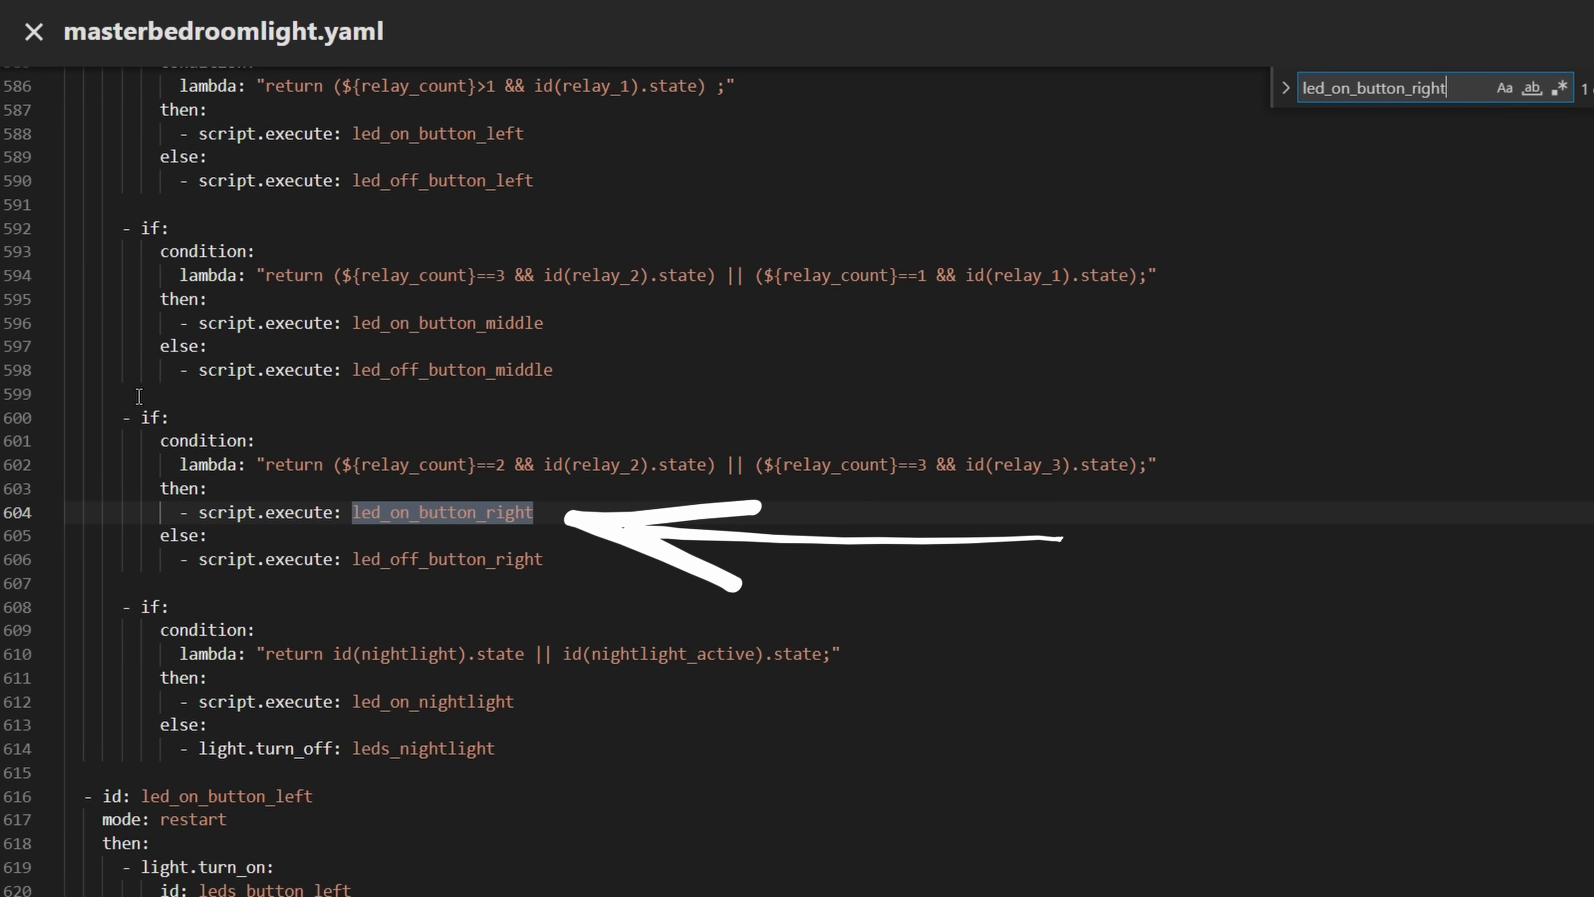
left_click(32, 32)
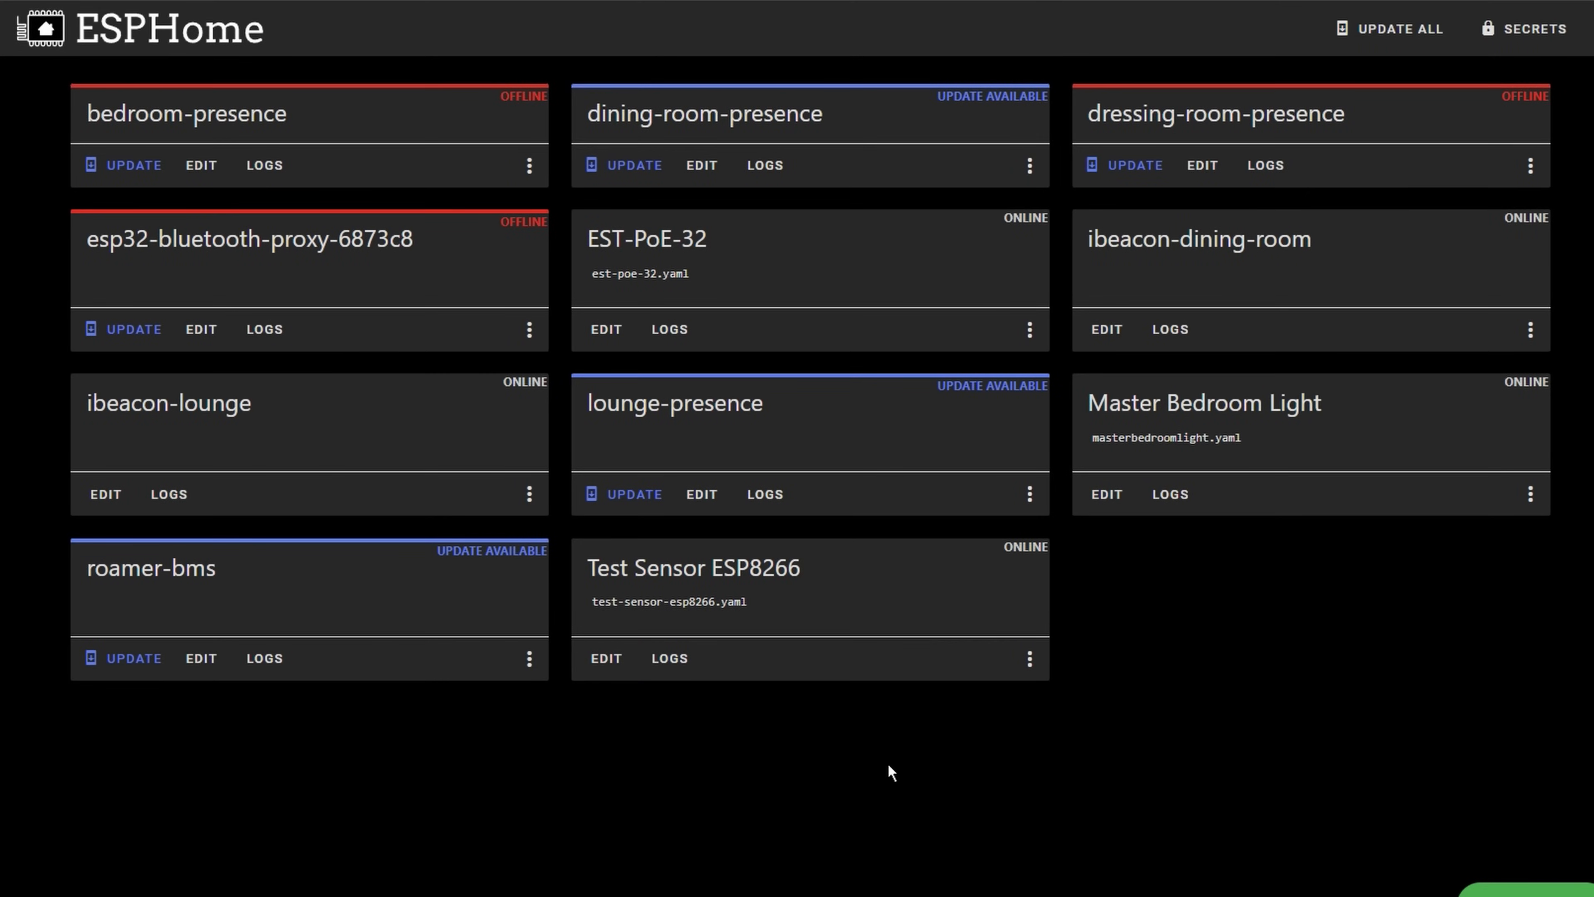
- Run Clean Build Files on the Test Sensor ESP8266 card from its actions menu
left_click(1529, 329)
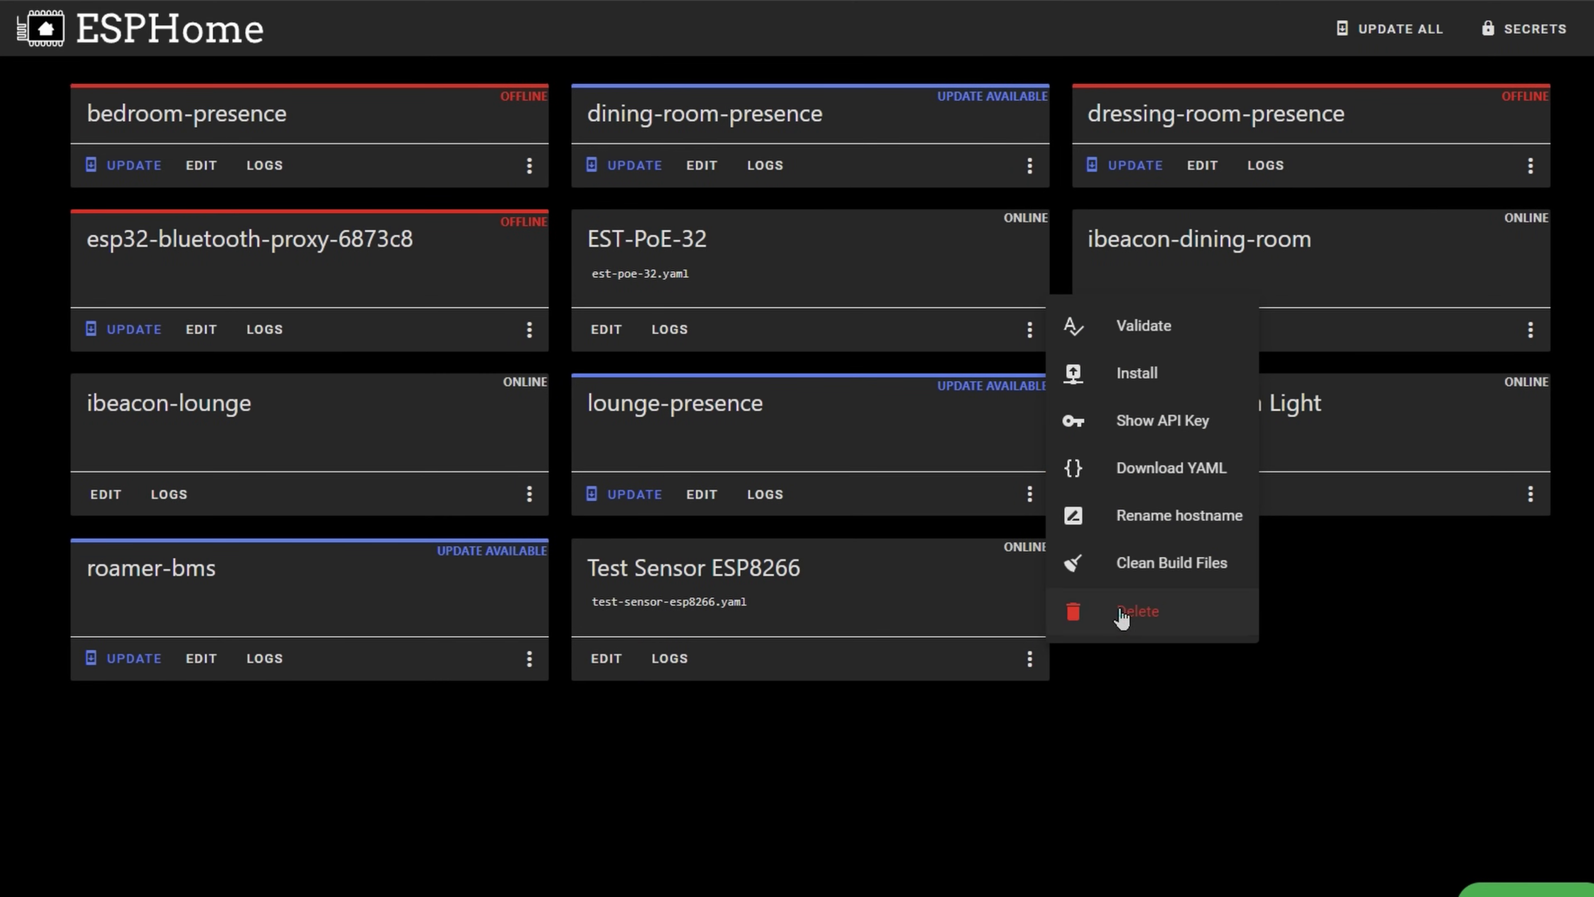
left_click(1169, 562)
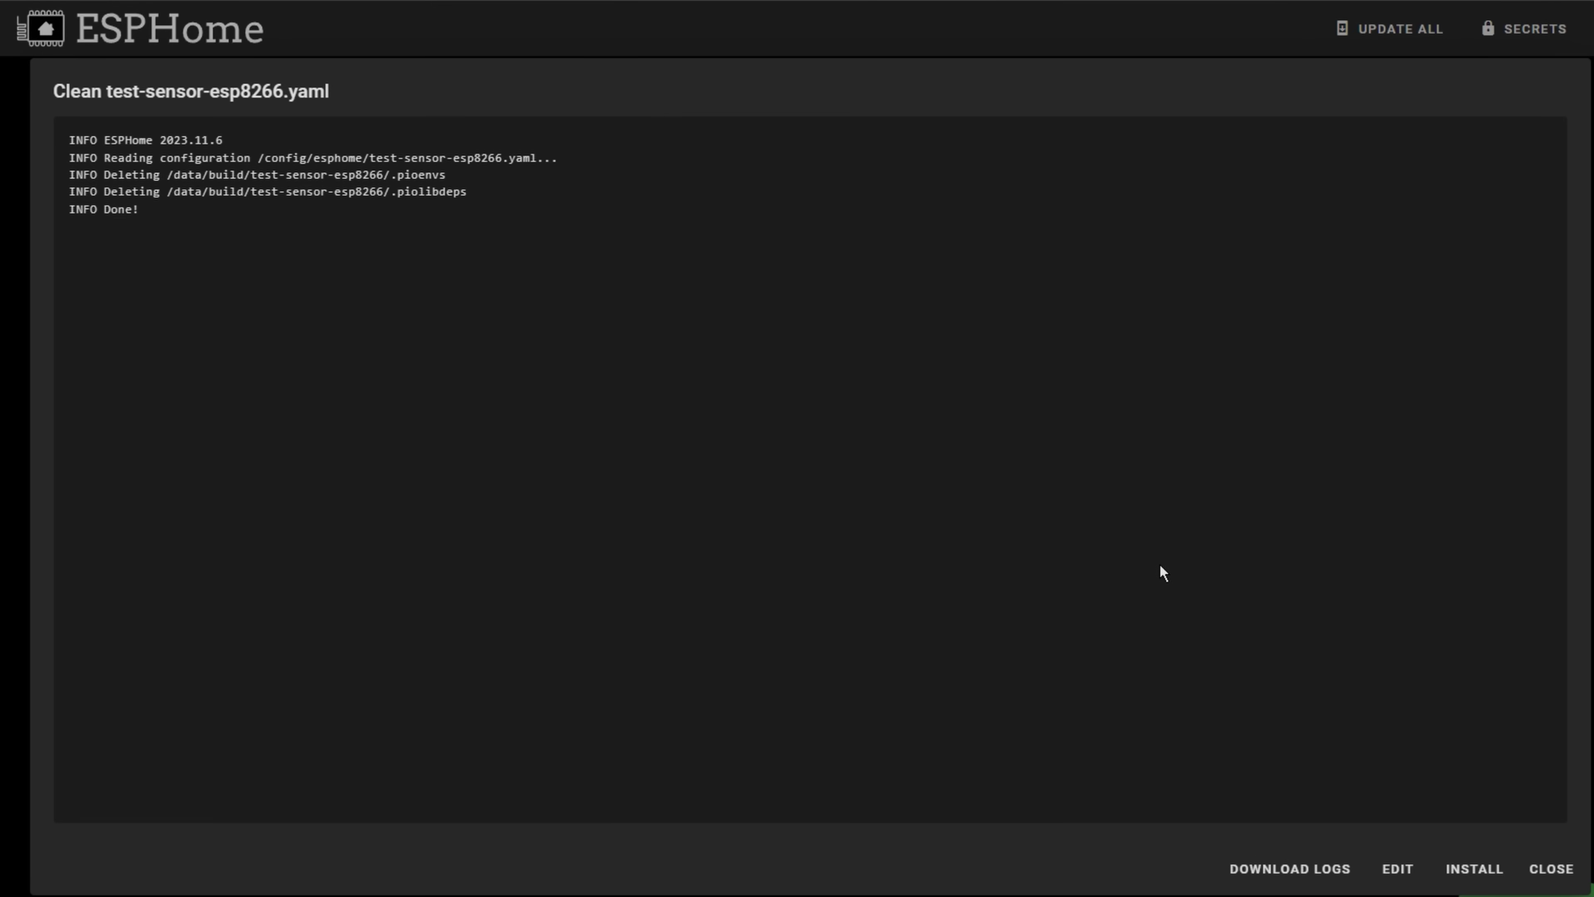